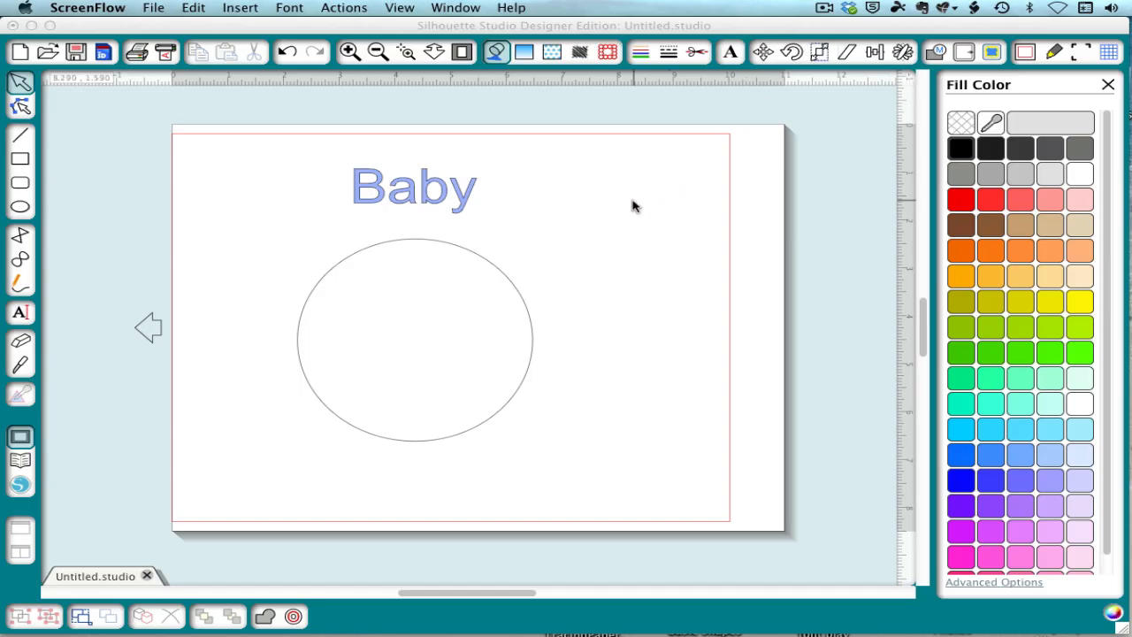
mouse_move(491, 265)
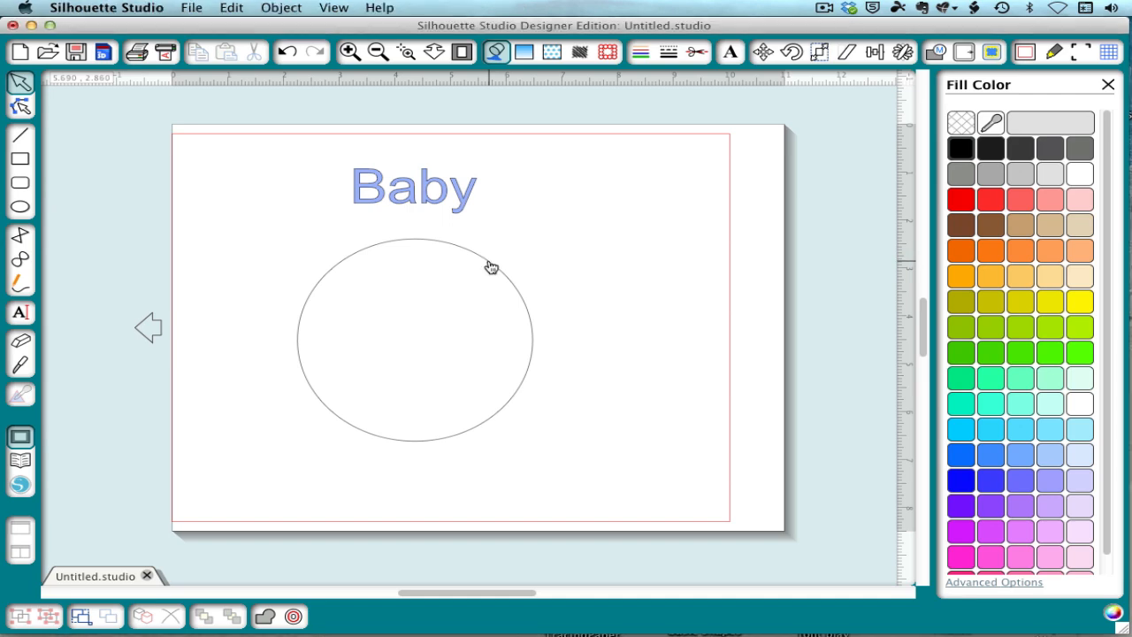
Select the Baby text and open it for editing so it can attach to the circle
left_click(413, 186)
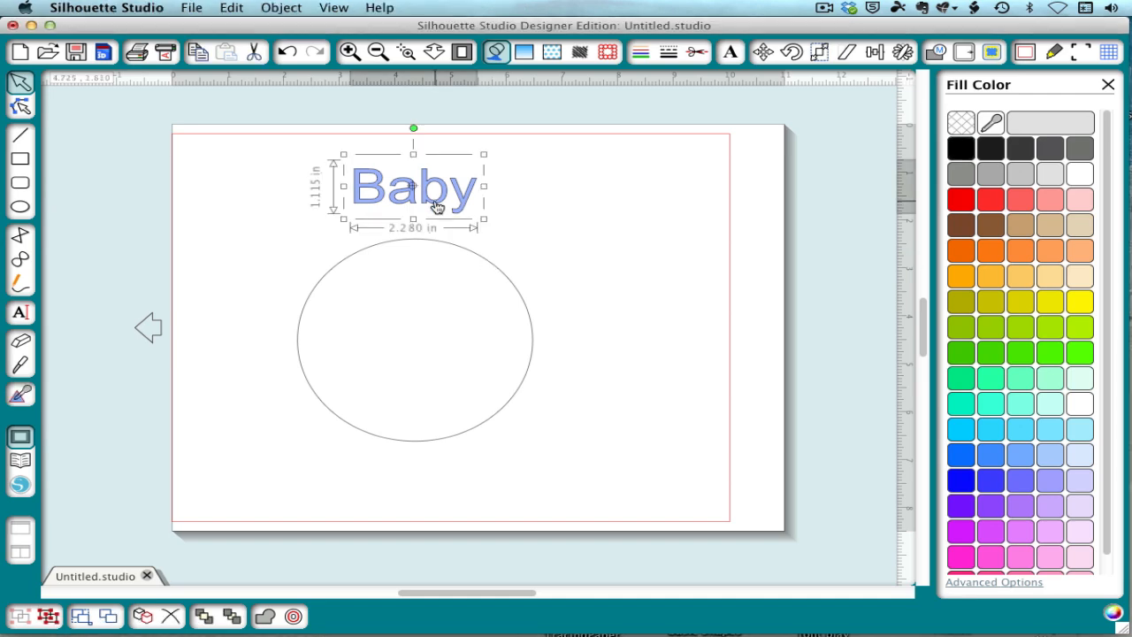
double_click(413, 186)
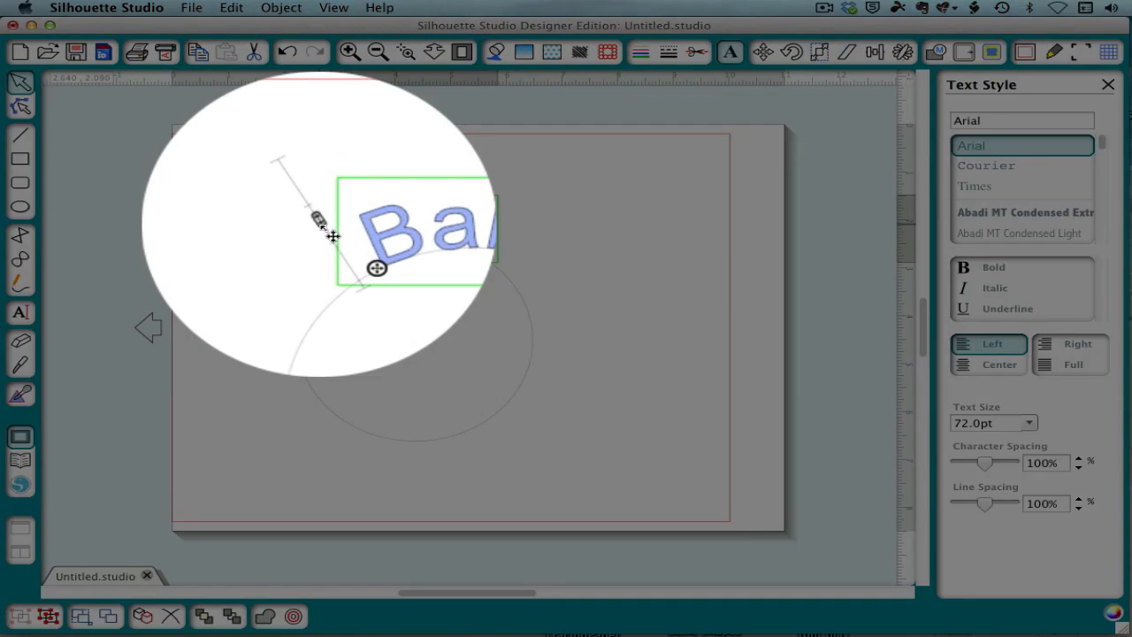
Slide Baby along the circle to the bottom and outside, then back over the top
left_click_drag(416, 225, 433, 261)
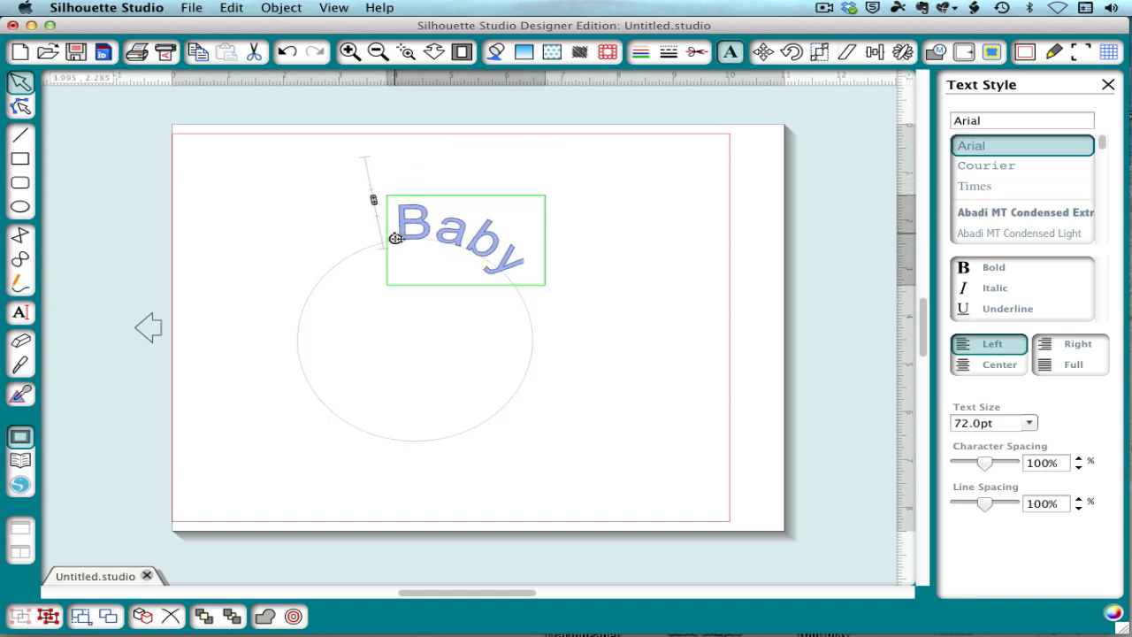
left_click_drag(466, 239, 416, 321)
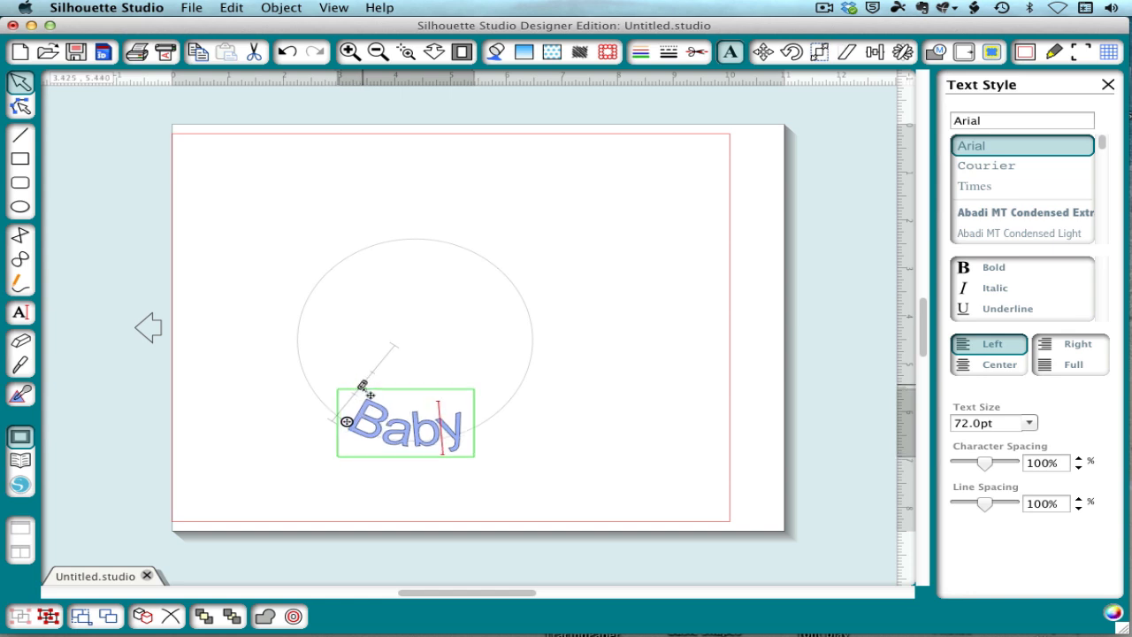
left_click_drag(405, 423, 401, 453)
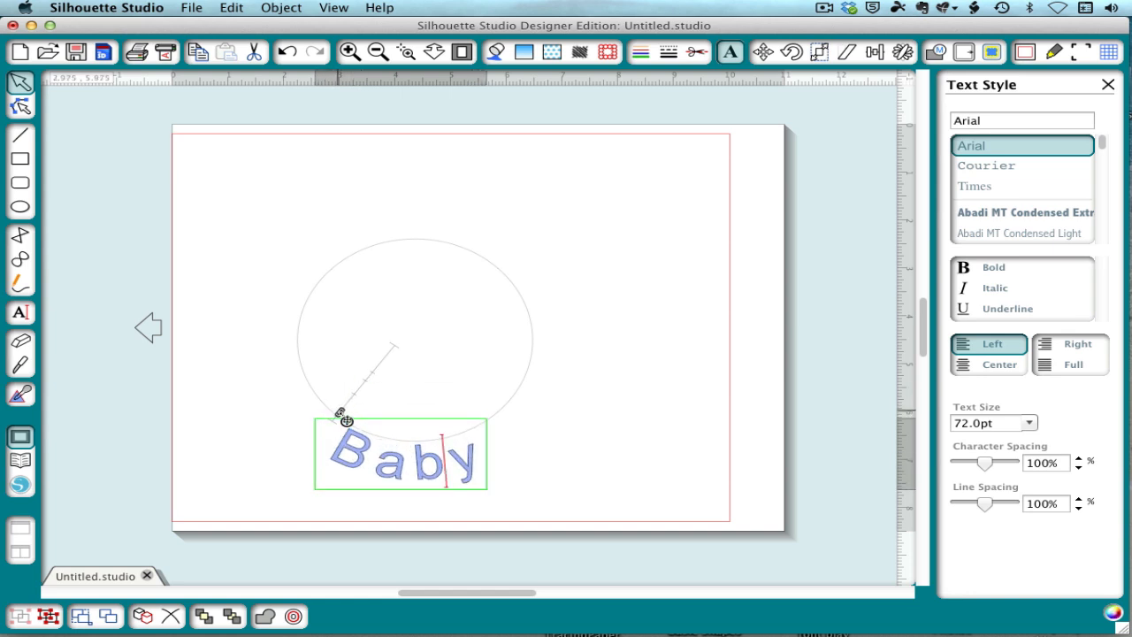
left_click_drag(400, 453, 413, 228)
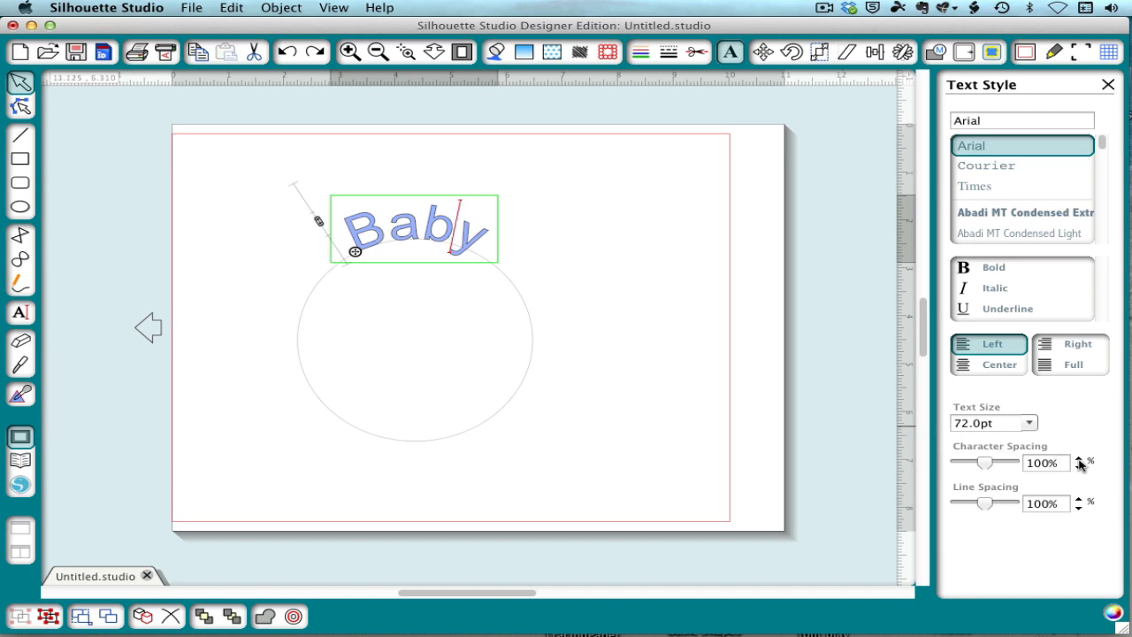
left_click(1077, 457)
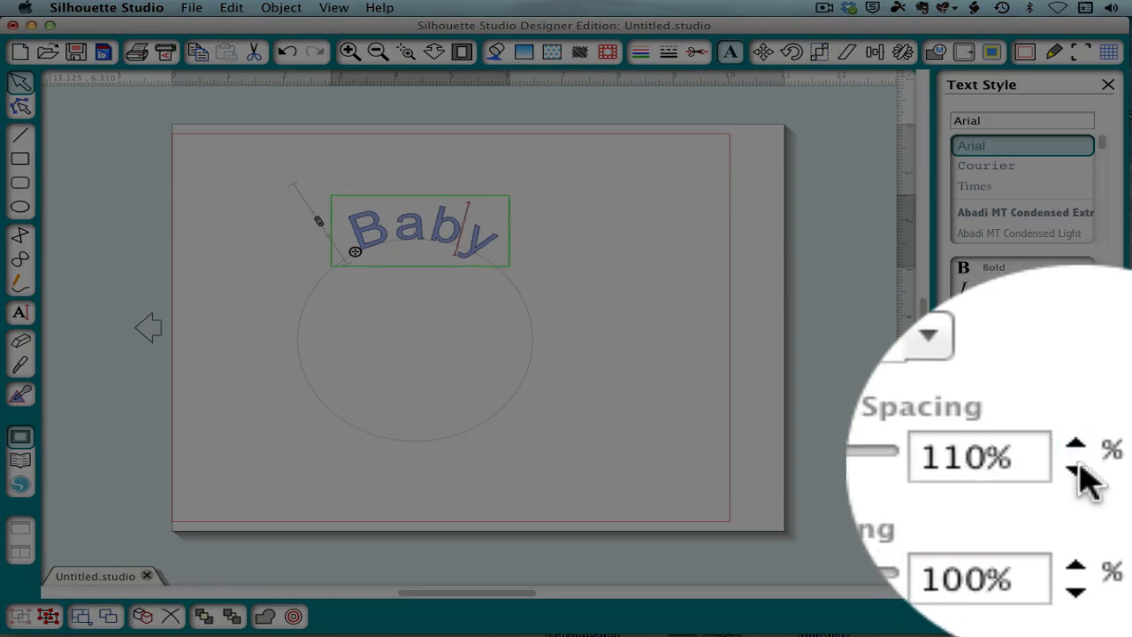
left_click(1076, 466)
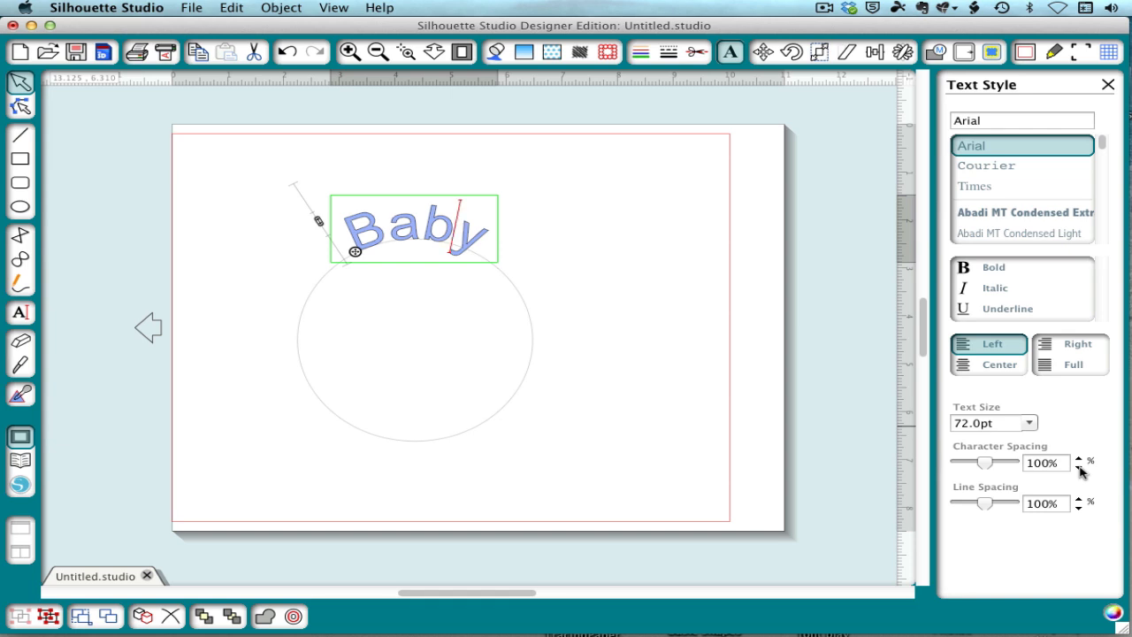
mouse_move(292, 285)
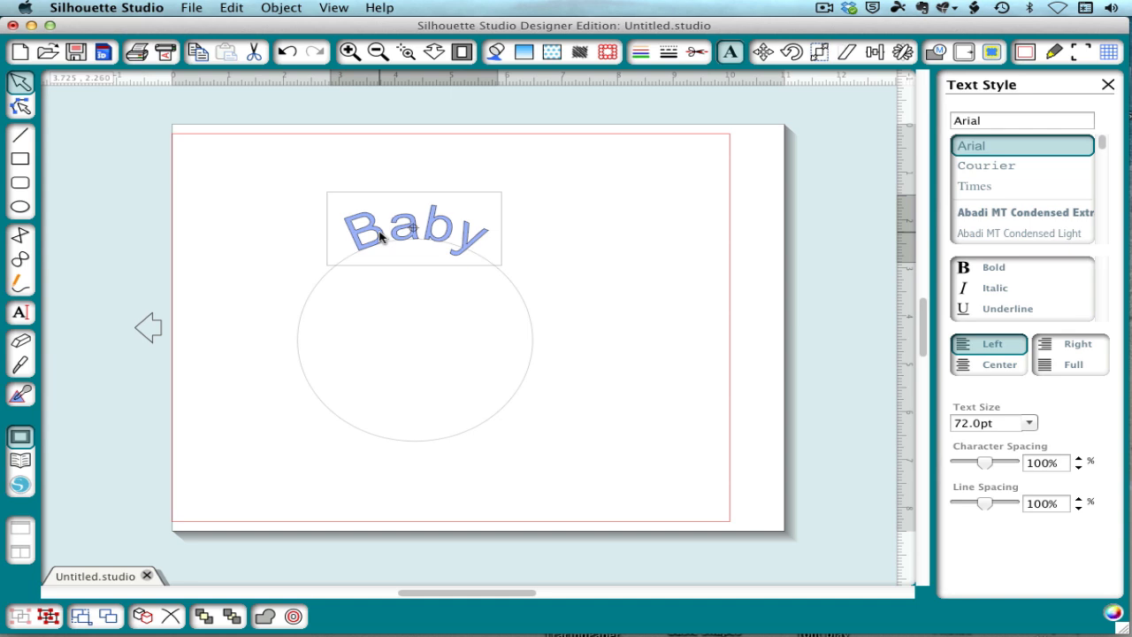
mouse_move(392, 276)
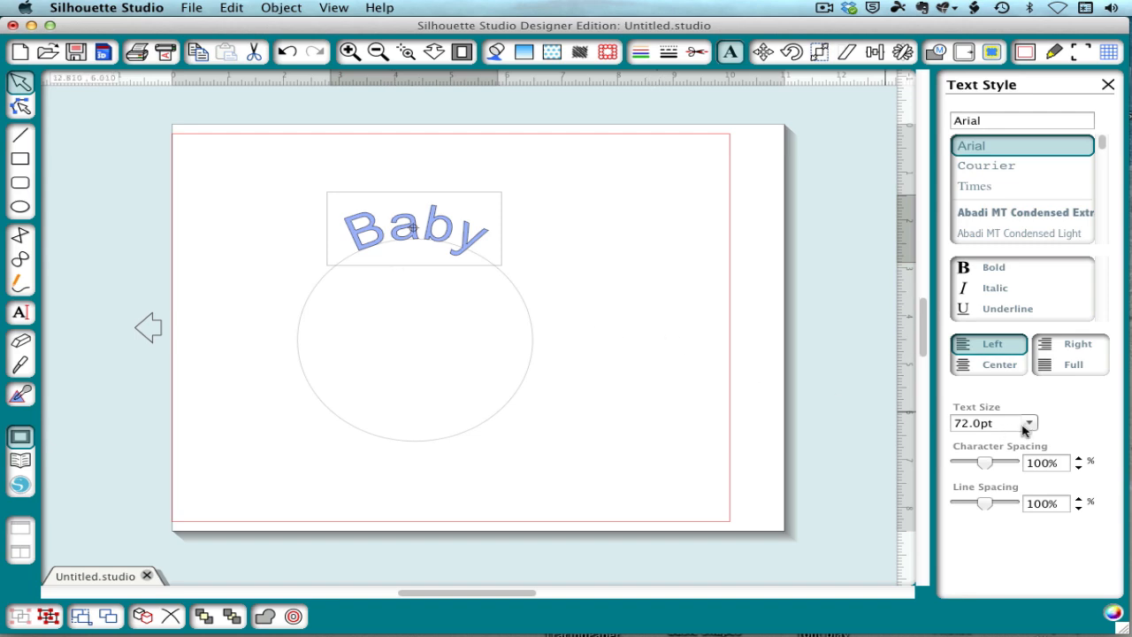
Click into the curved Baby text to start retyping it as capitals
left_click(1028, 423)
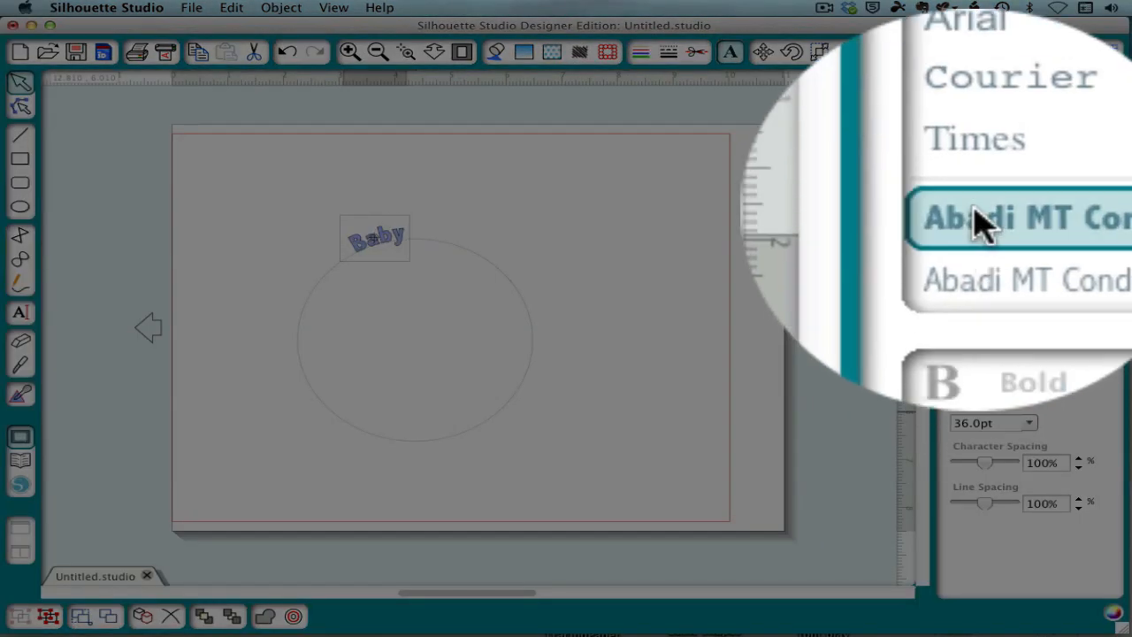
left_click(1017, 217)
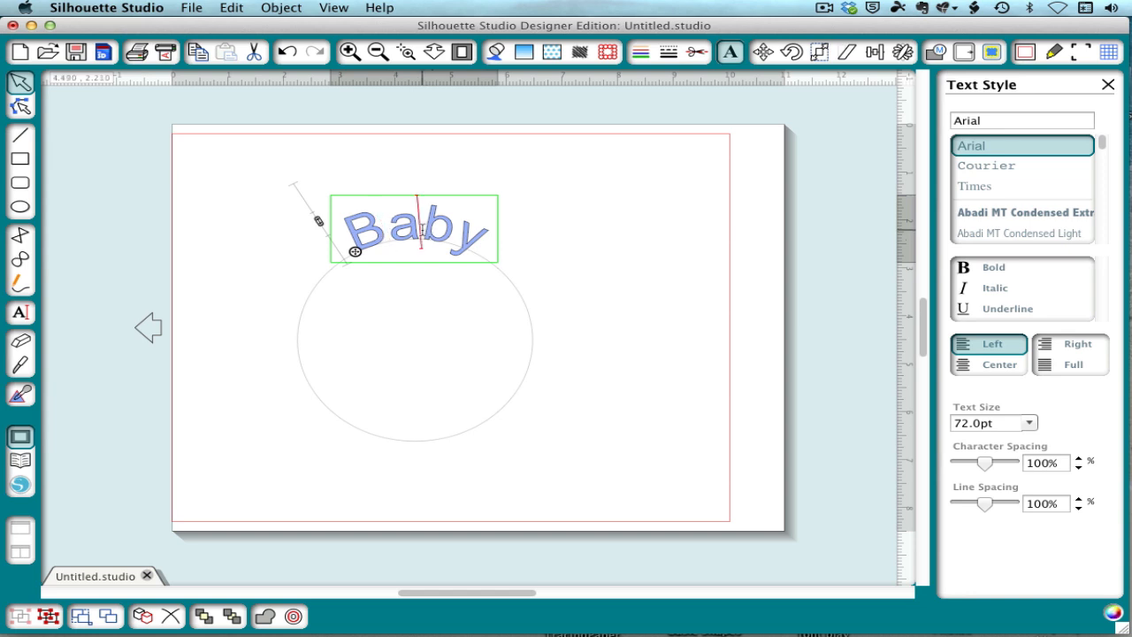
left_click(460, 241)
type("BA")
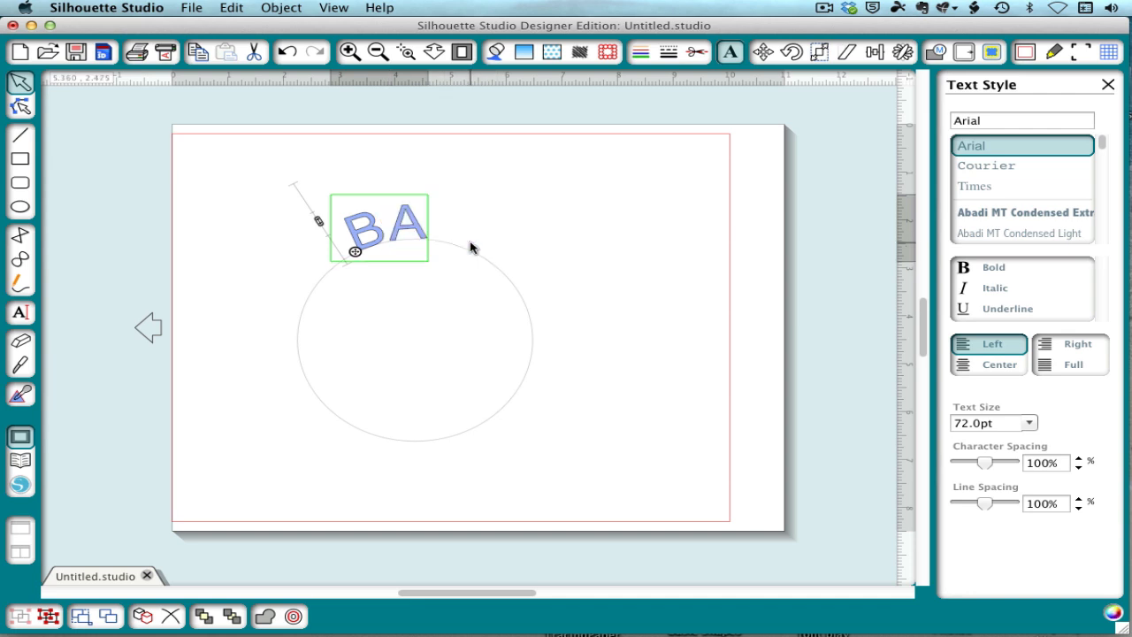
Type 'BY' to complete BABY in capitals, then select the text again
type("BY")
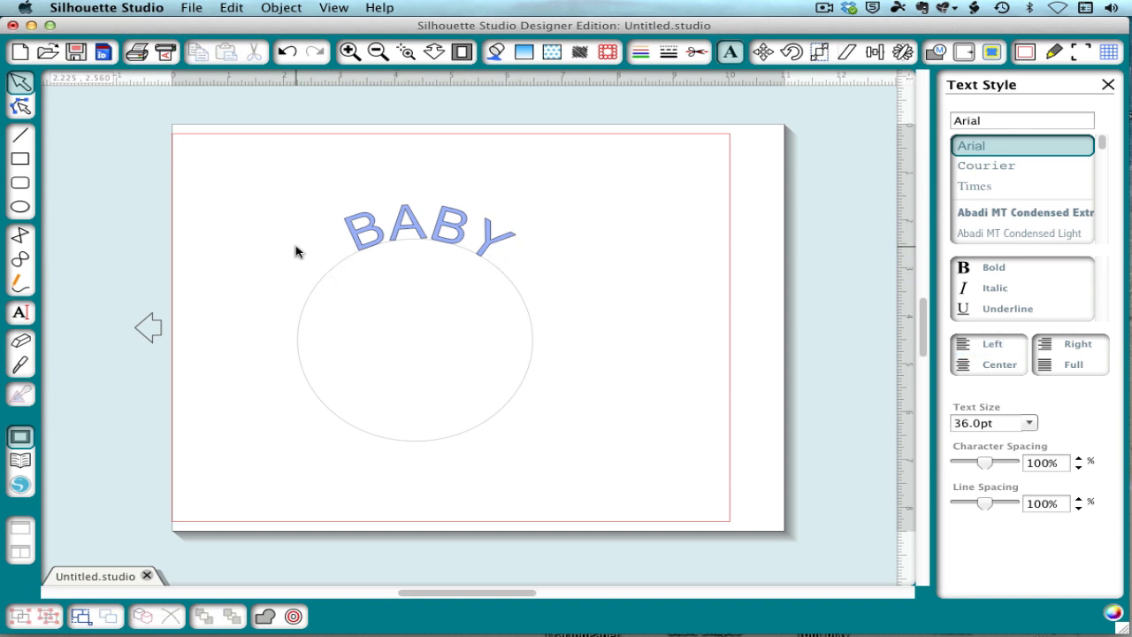
mouse_move(252, 252)
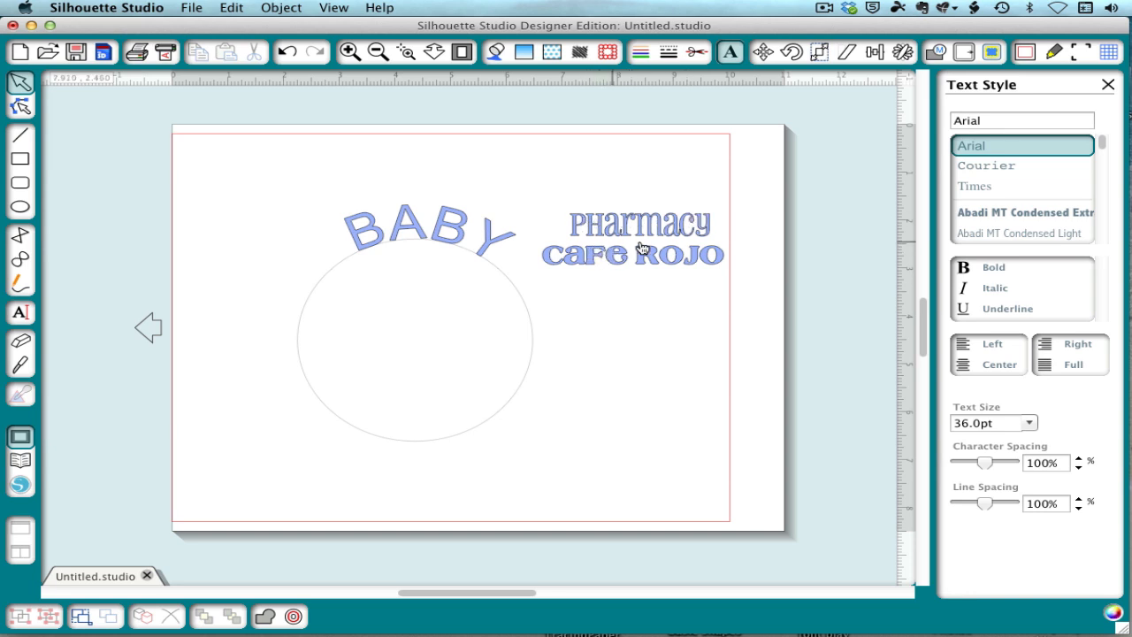
mouse_move(550, 281)
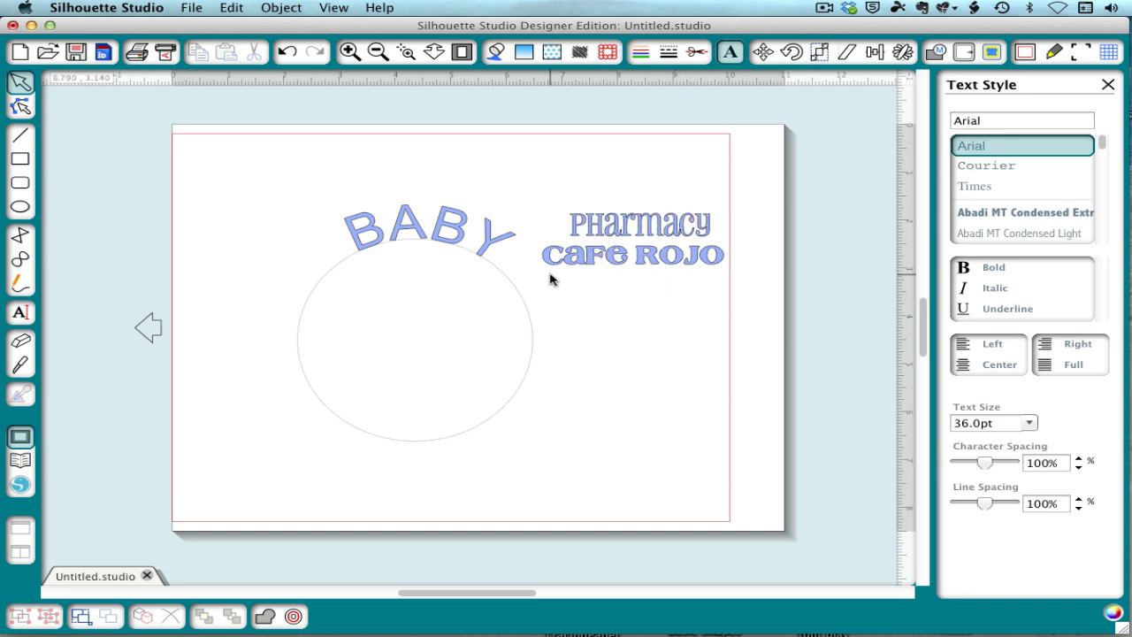
left_click(425, 230)
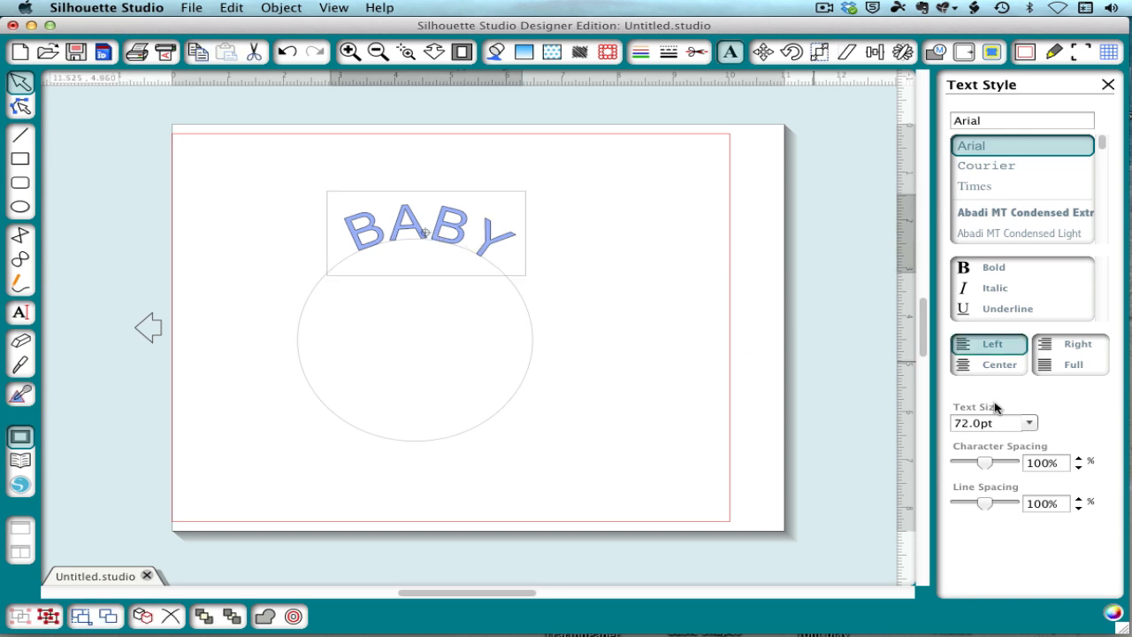
Nudge BABY's character spacing down to 90% and back to 100%, then release it from the path
left_click(1078, 466)
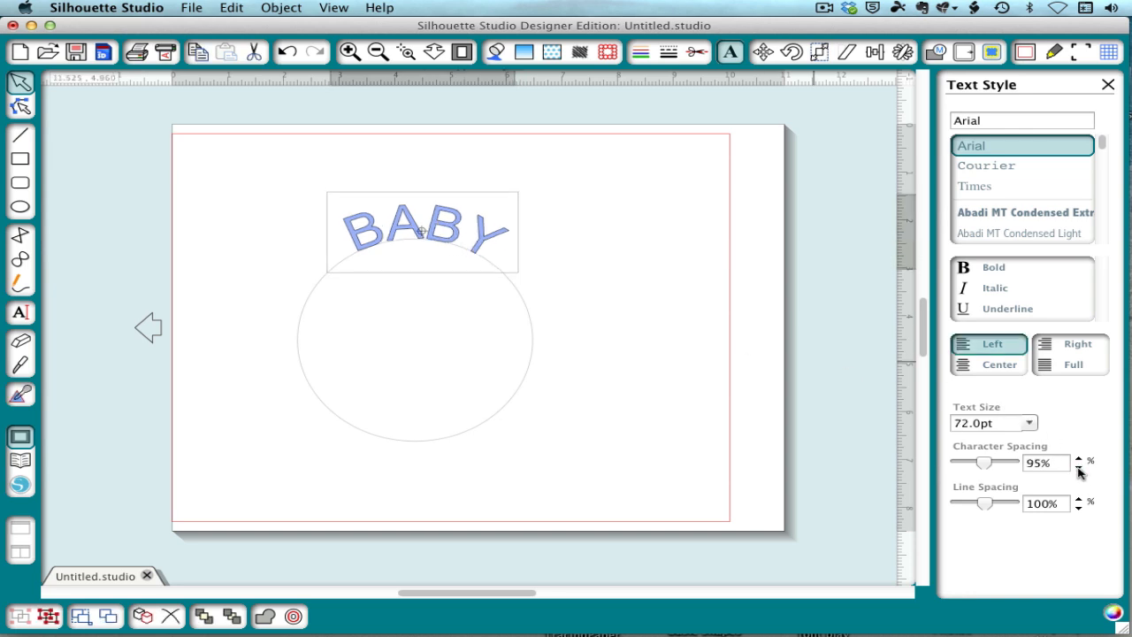
left_click(1077, 466)
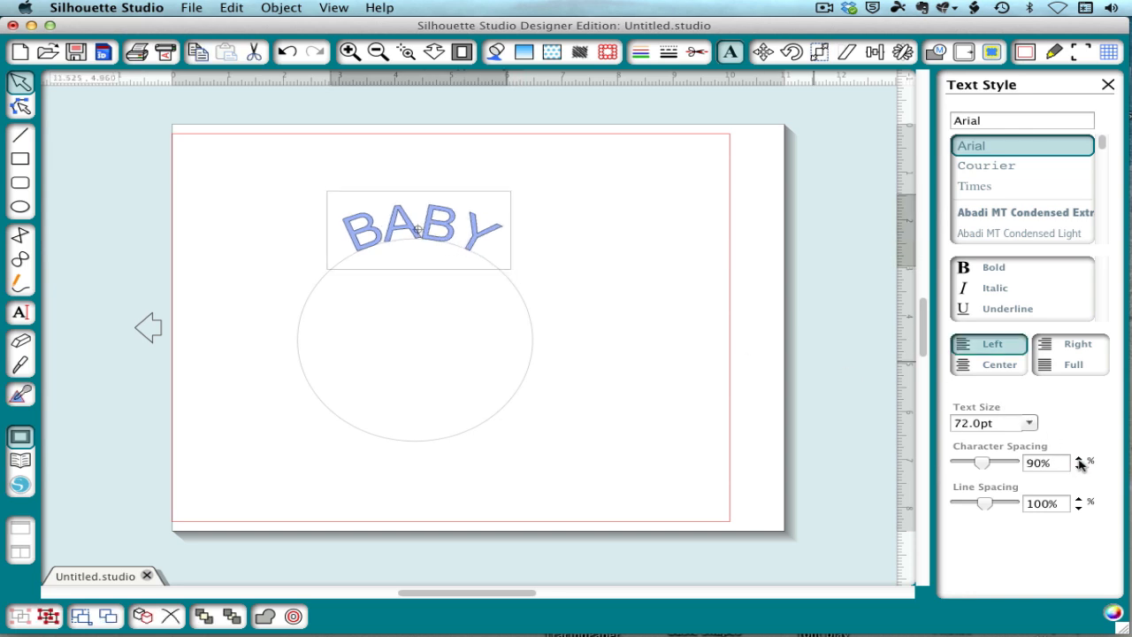
left_click(1078, 458)
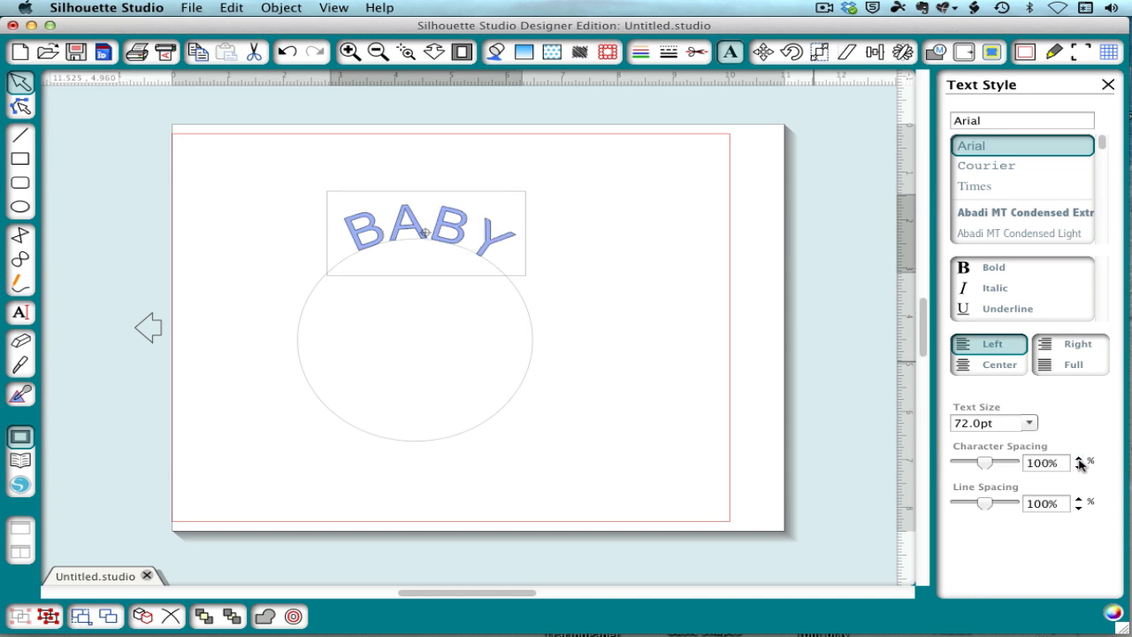
mouse_move(380, 239)
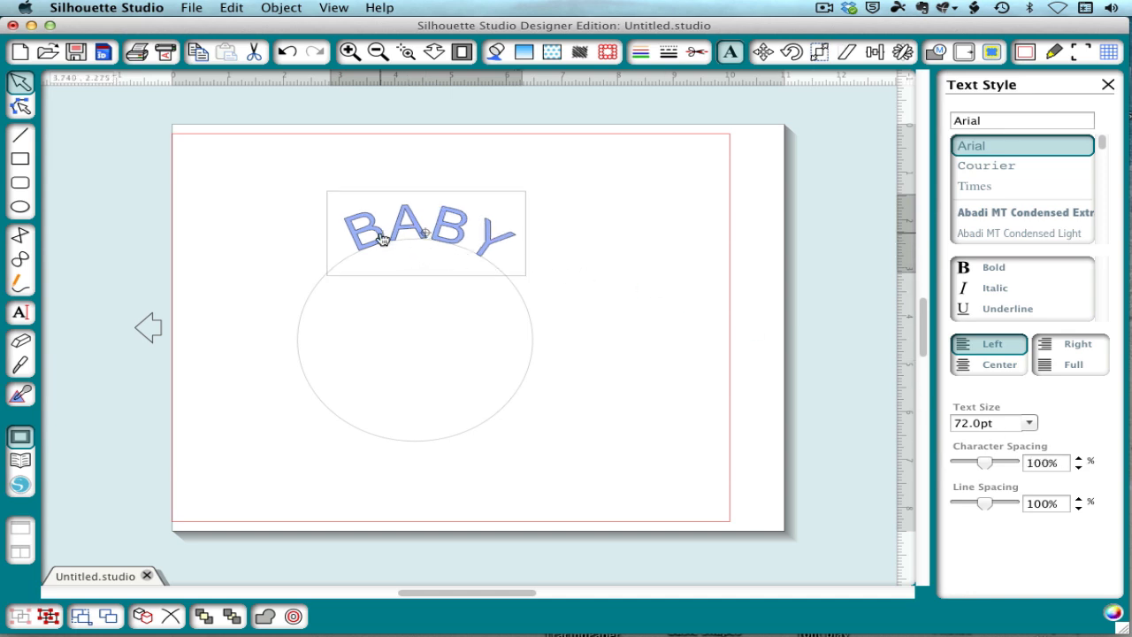
mouse_move(489, 248)
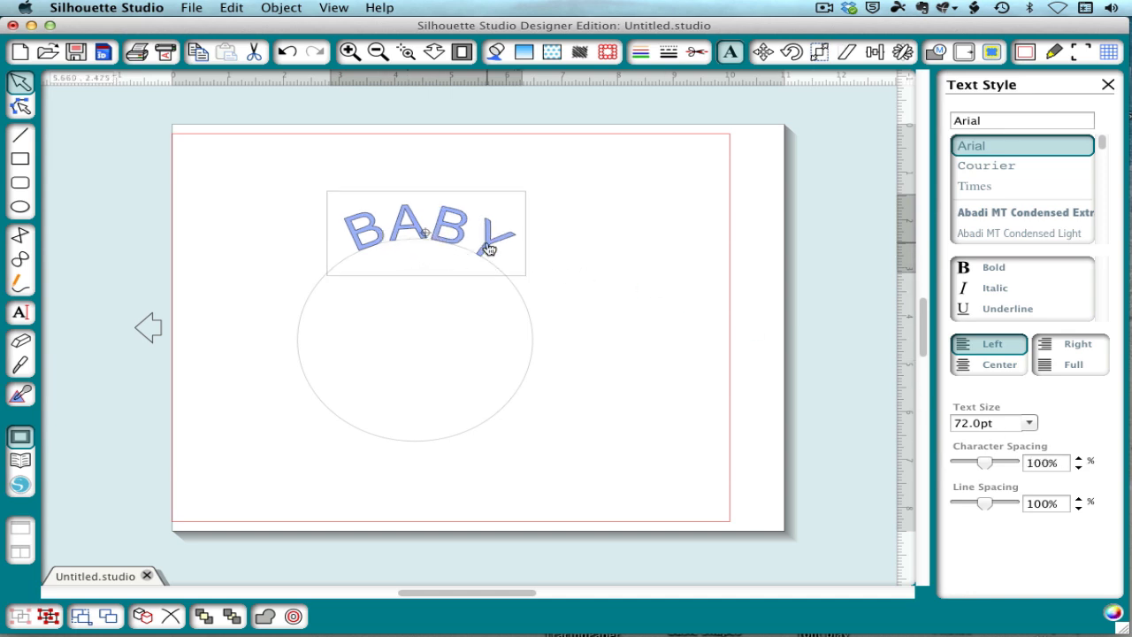
left_click(451, 239)
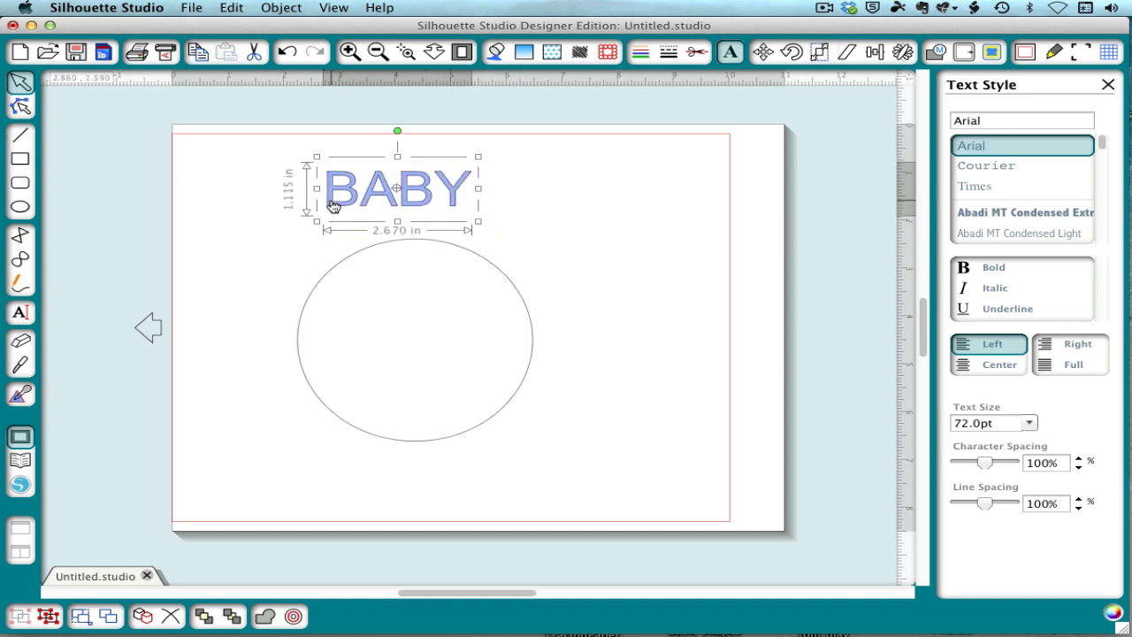
Drag the BABY letters along the circle, then delete the text
left_click_drag(397, 188, 574, 199)
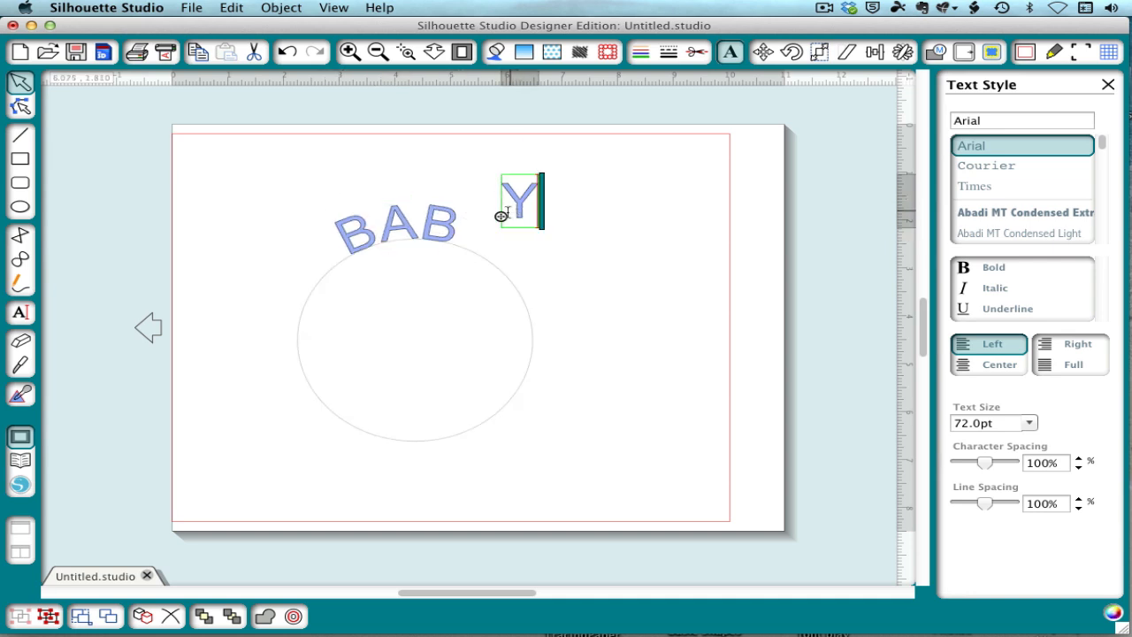
left_click_drag(520, 201, 471, 232)
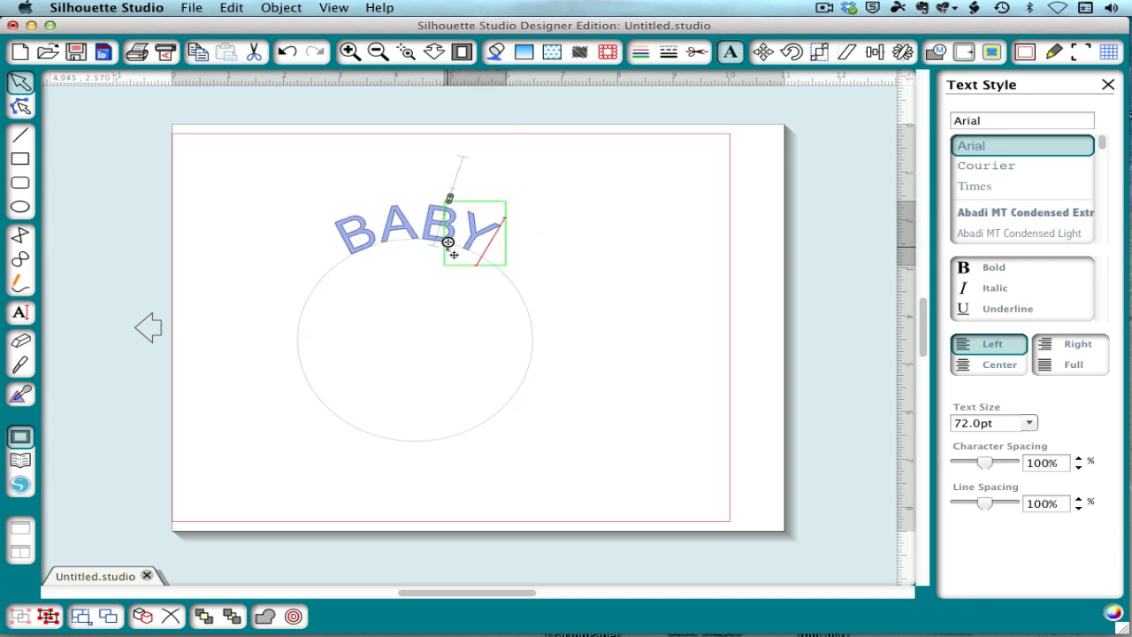
left_click(606, 221)
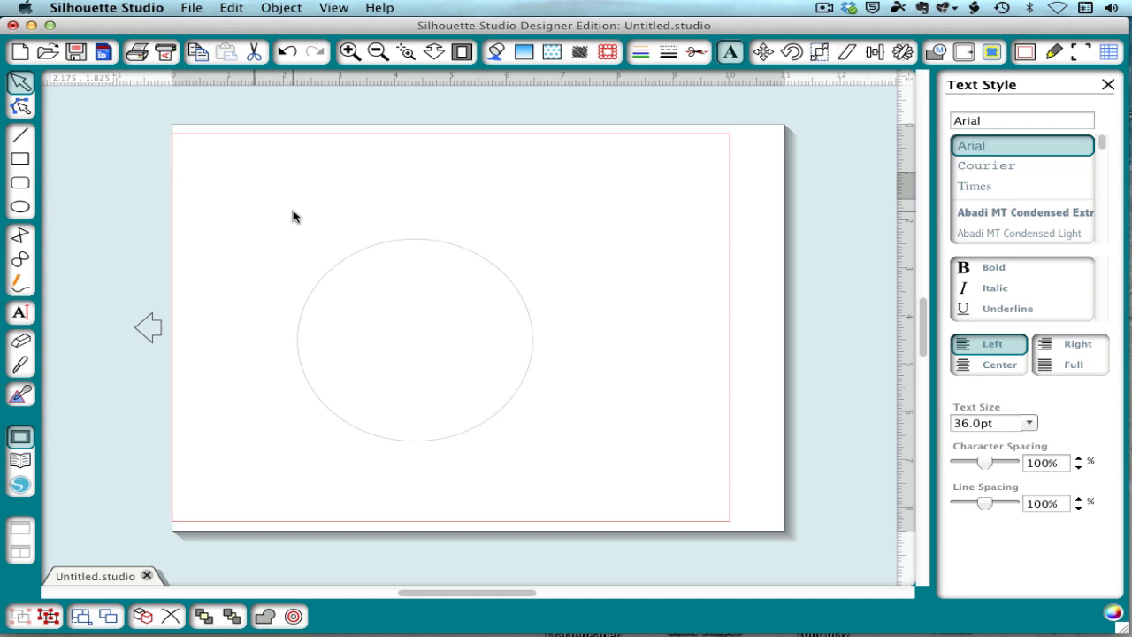
Type a row of capital A's as 36pt text above the circle
type("AAAAAA")
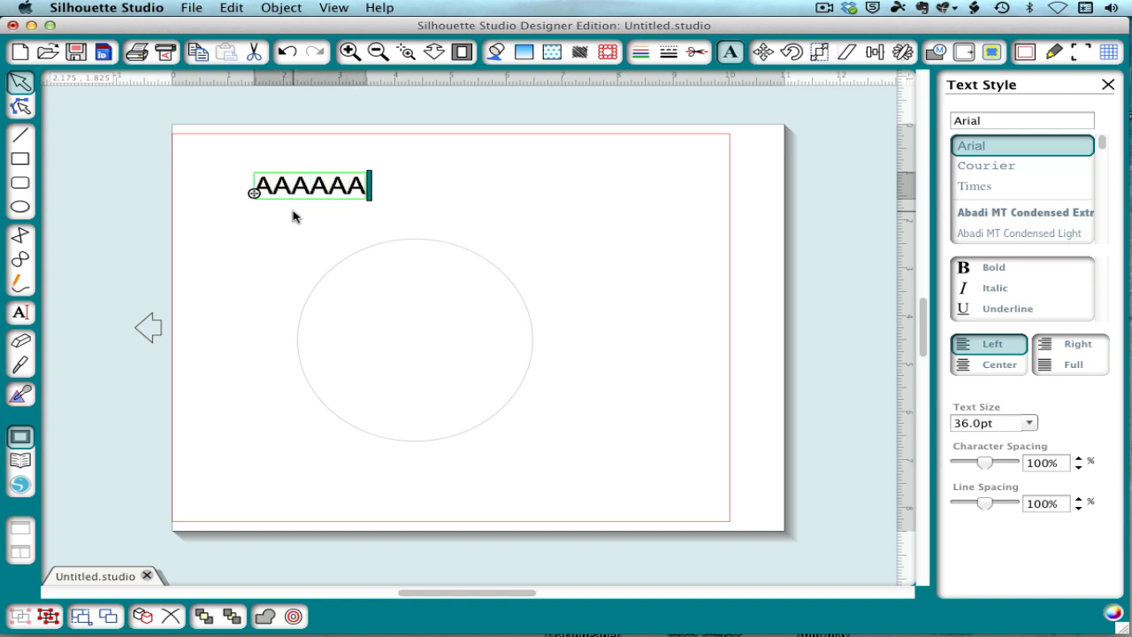
type("AAAAAAAA")
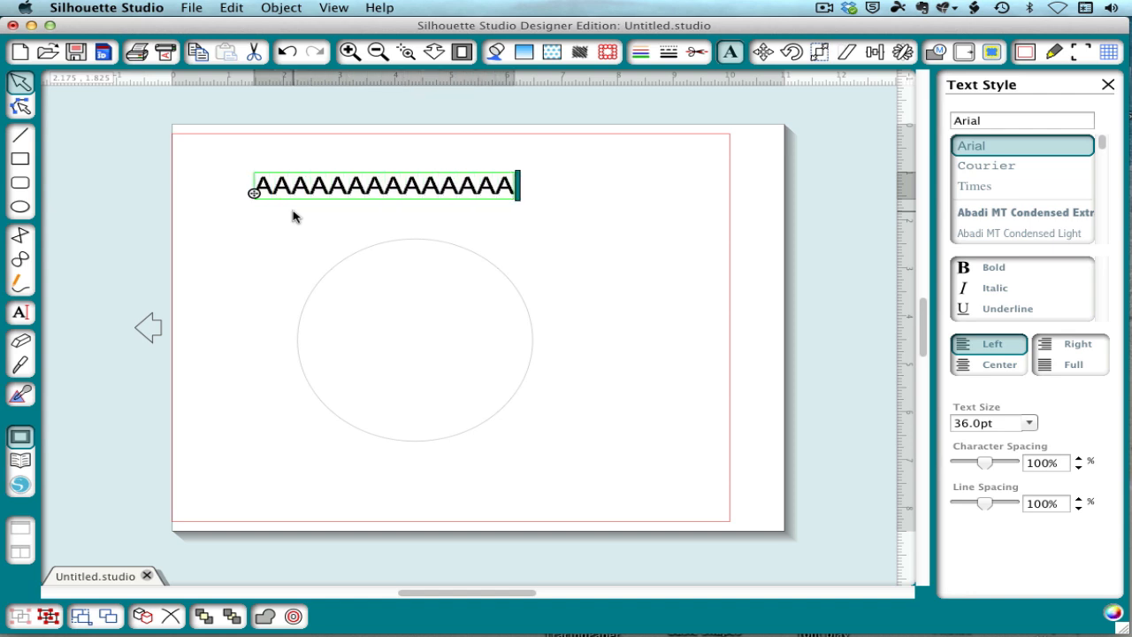
mouse_move(311, 223)
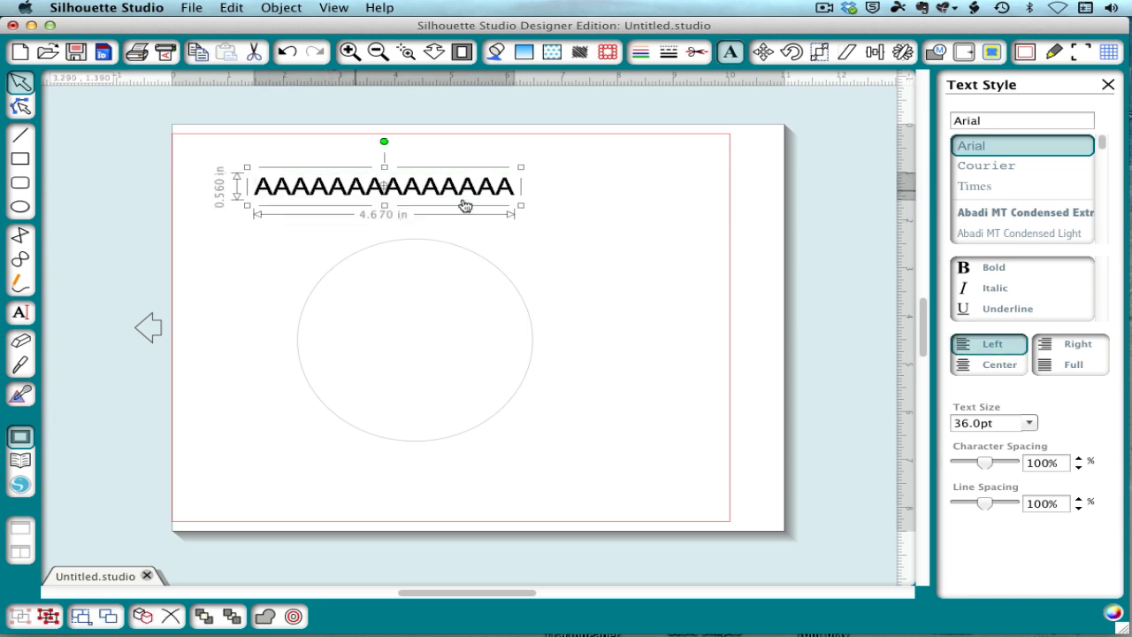
Apply the Border Bits font to the row of A's
scroll("down", 3)
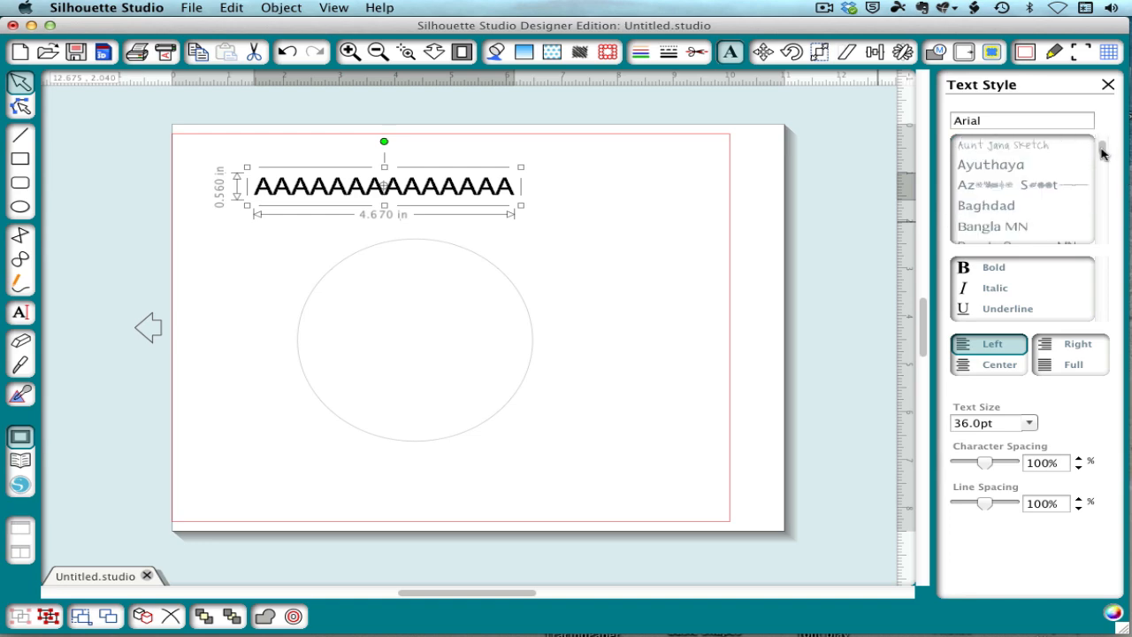
scroll("down", 3)
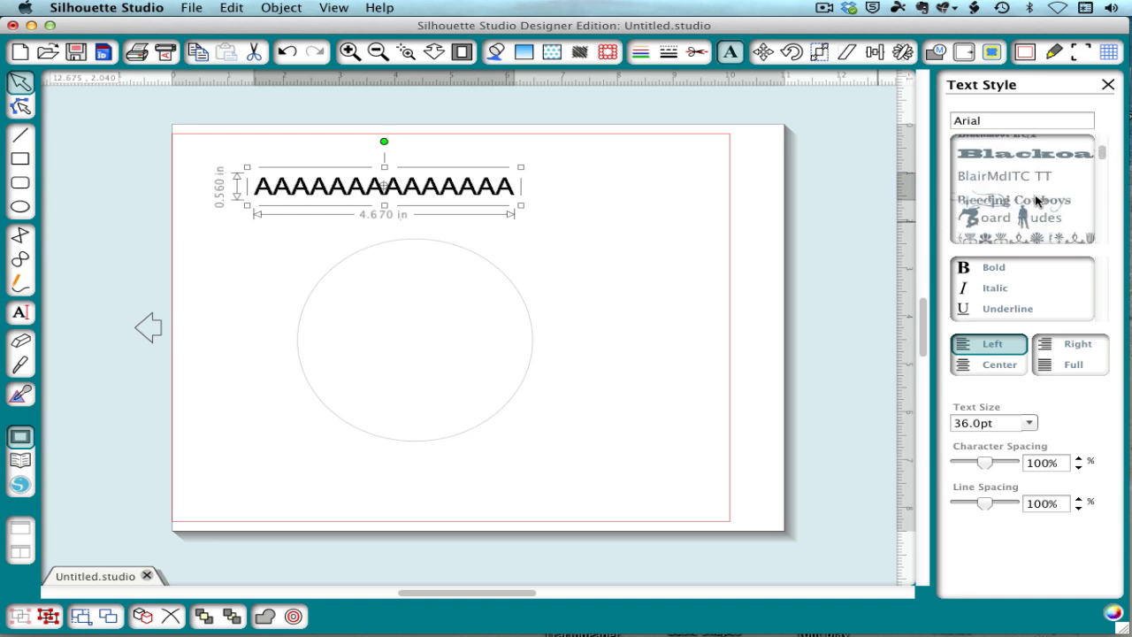
scroll("down", 3)
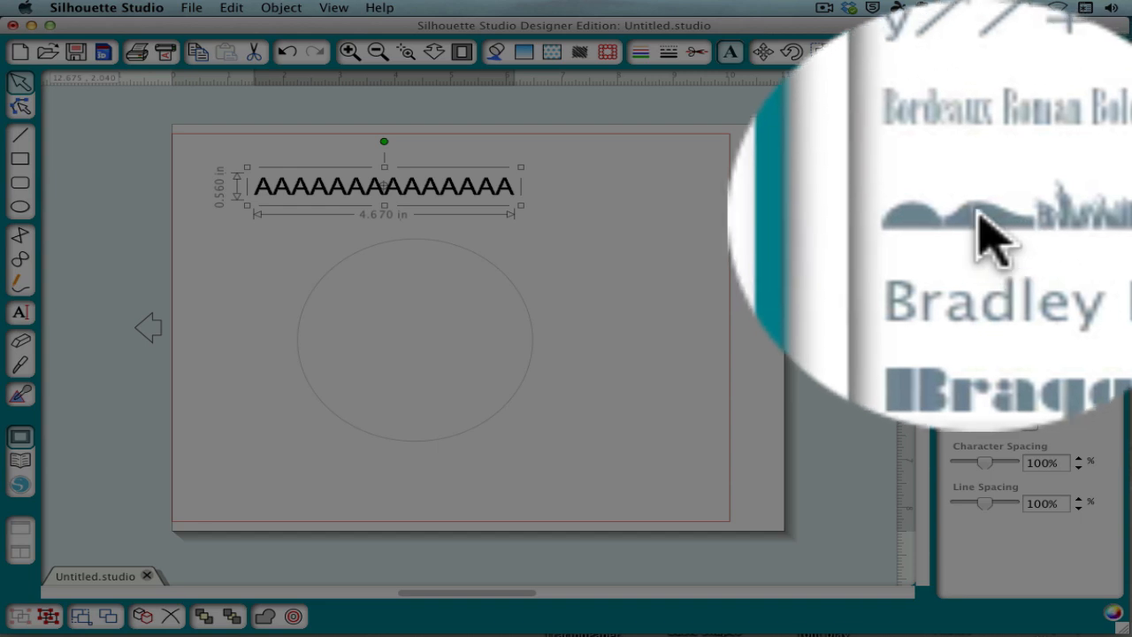
left_click(1021, 193)
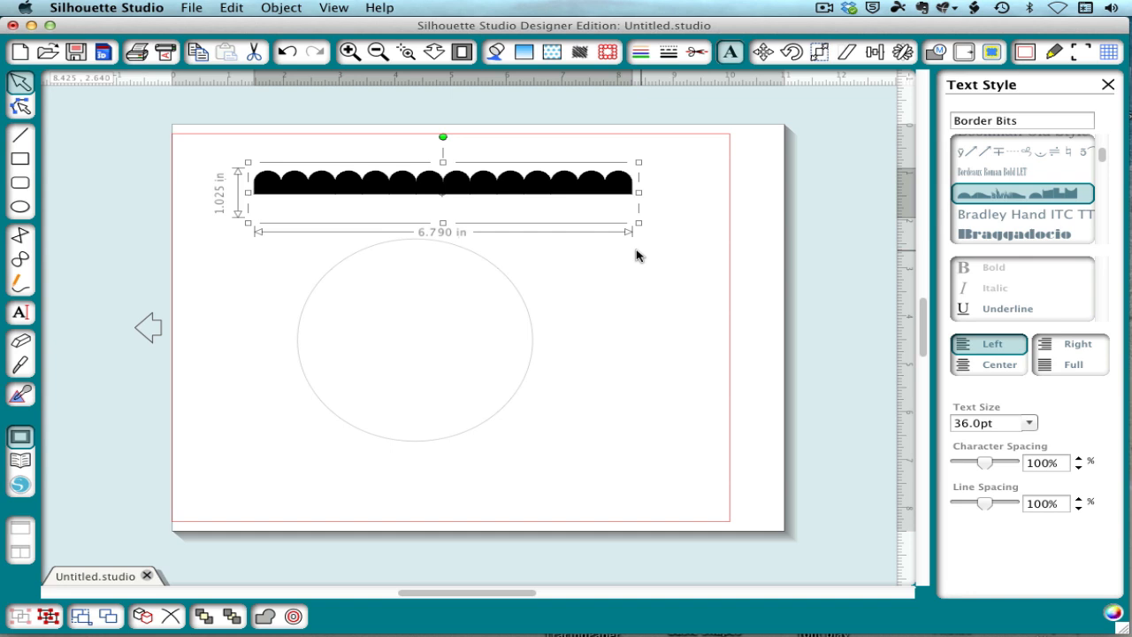
mouse_move(559, 248)
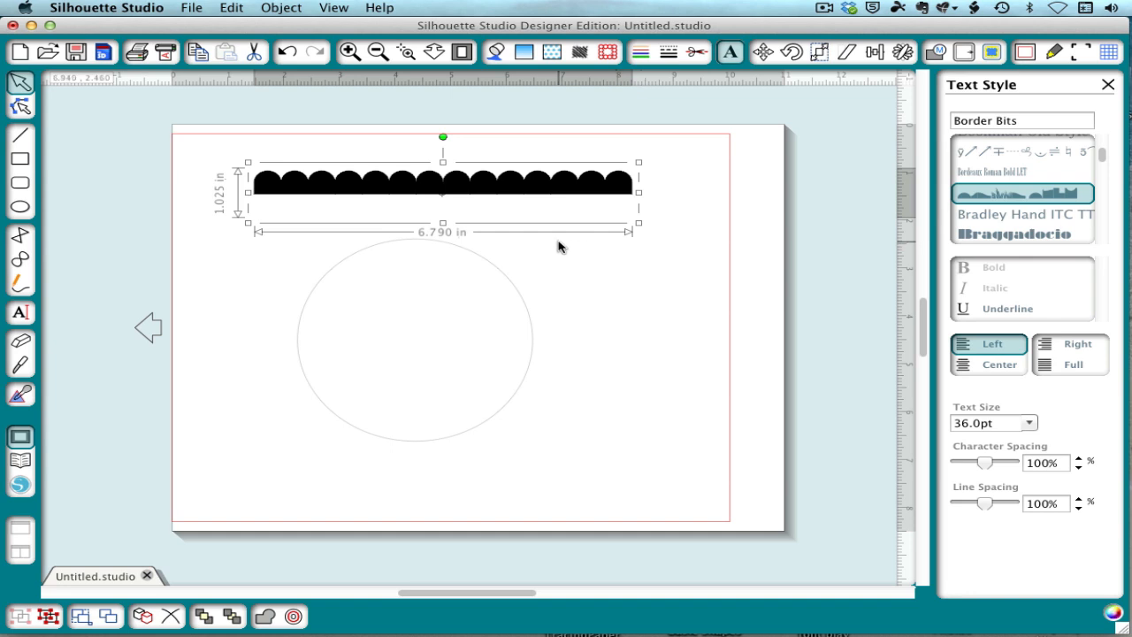
mouse_move(568, 254)
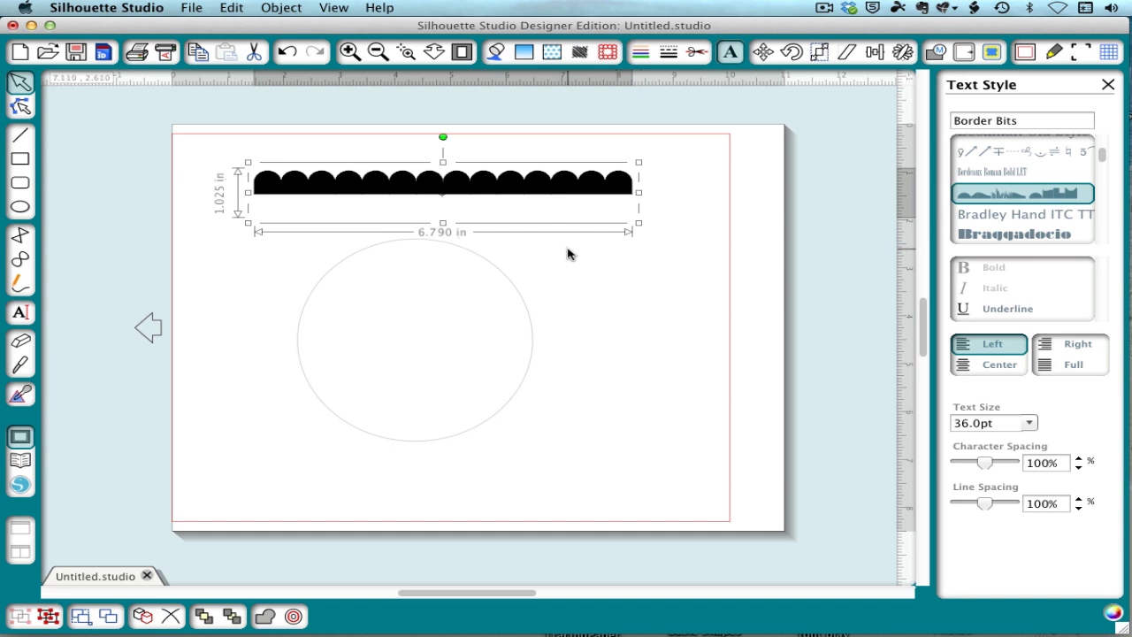
Wrap the scallops around the circle, fill black, and keep spacing at 100%
double_click(442, 183)
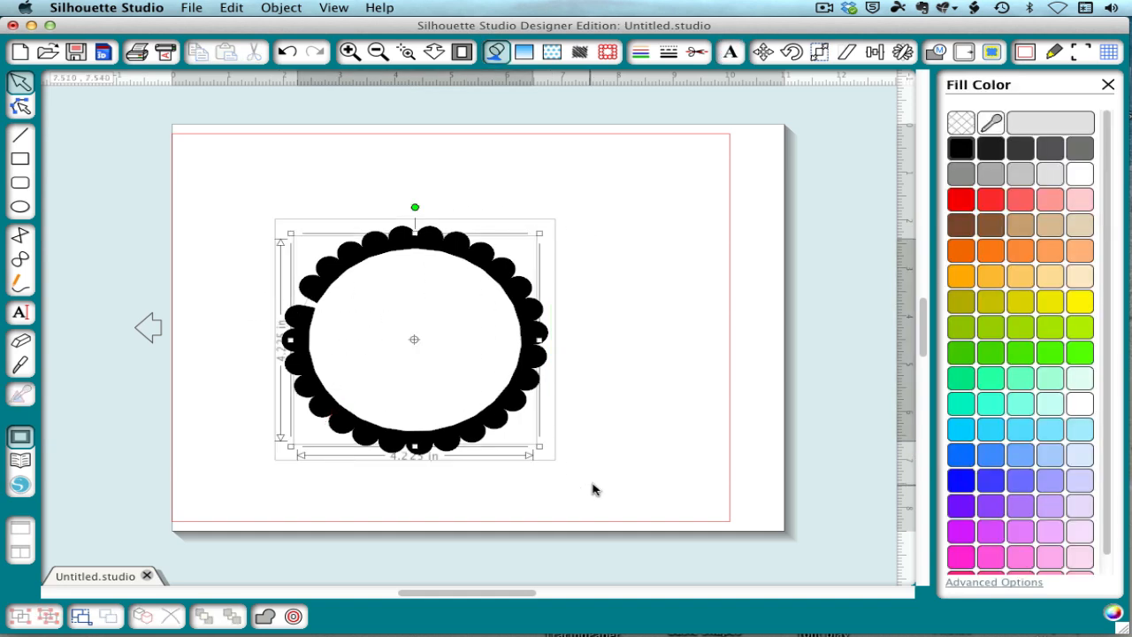
left_click(959, 148)
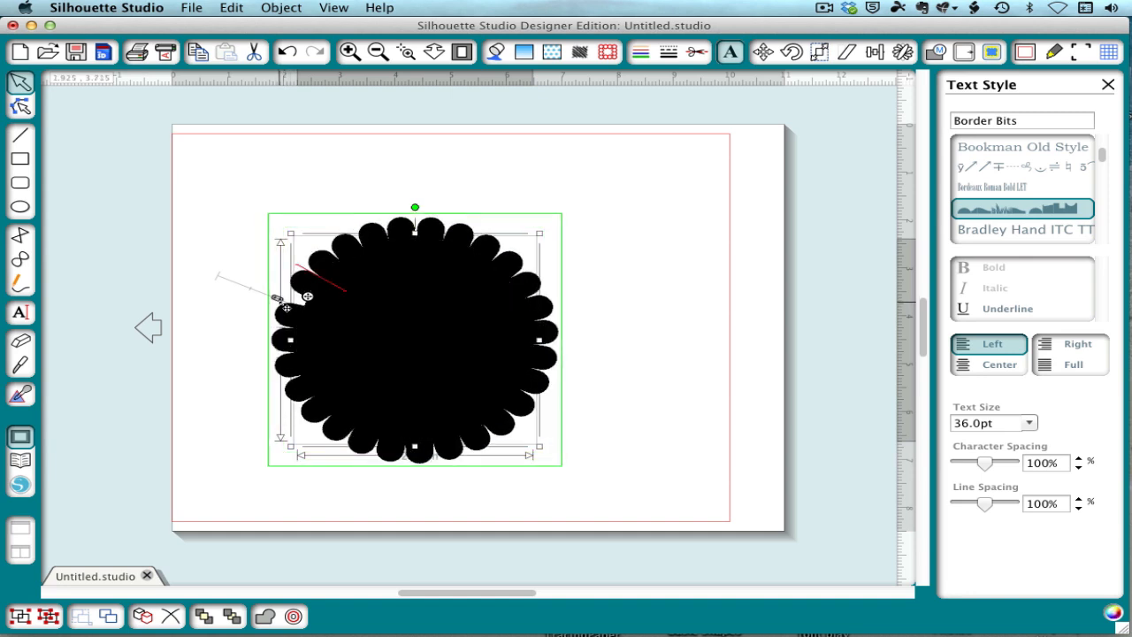
left_click(1078, 466)
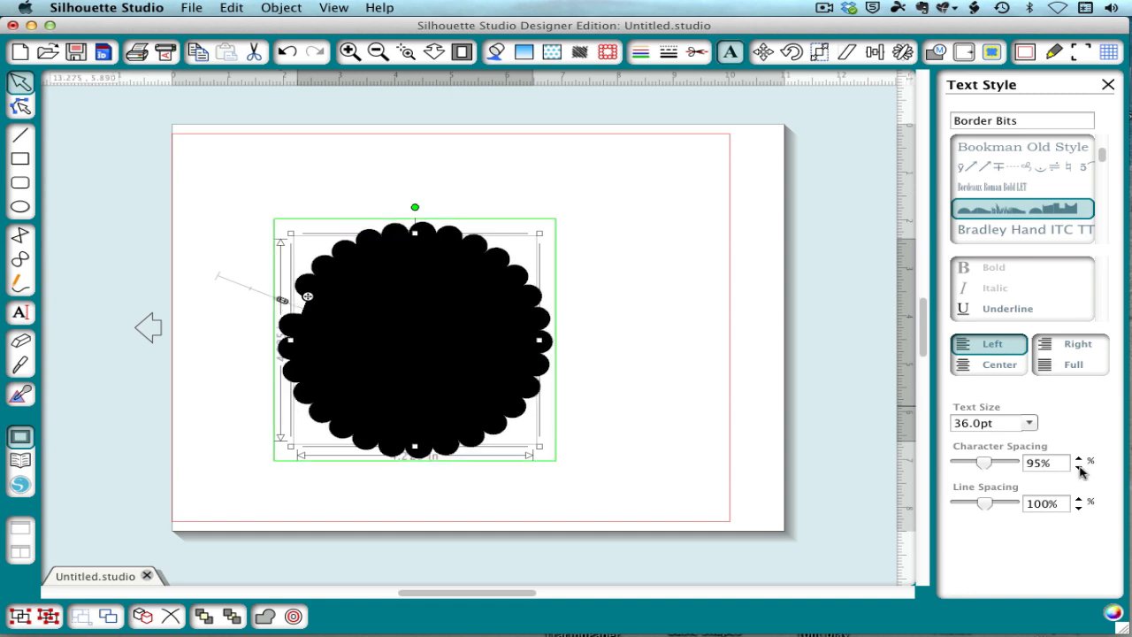
left_click(1077, 458)
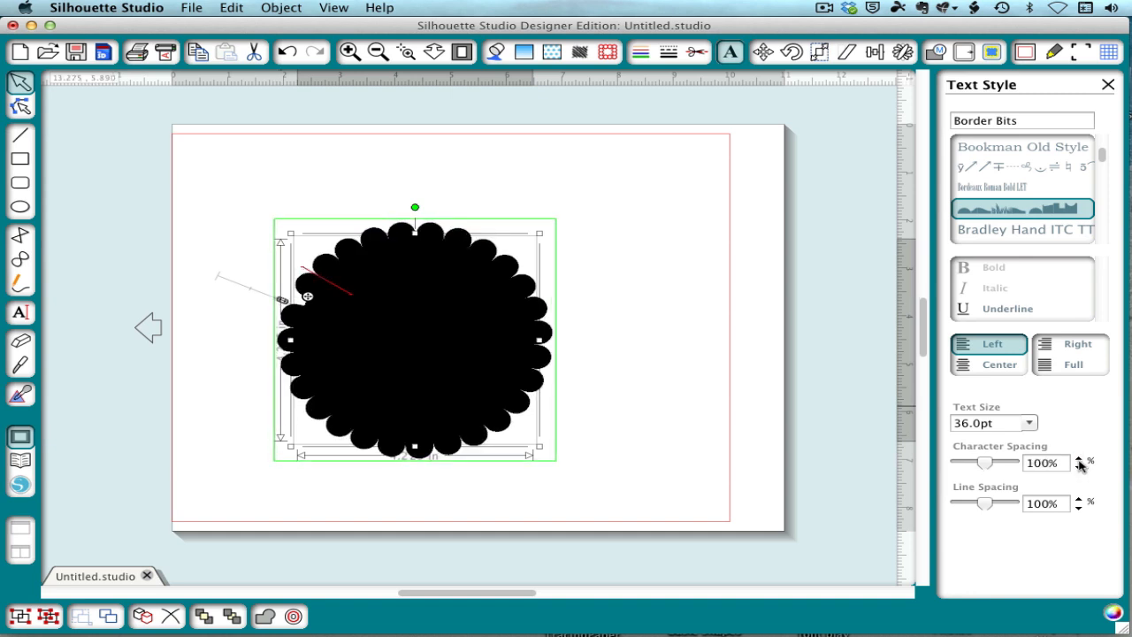
left_click(464, 345)
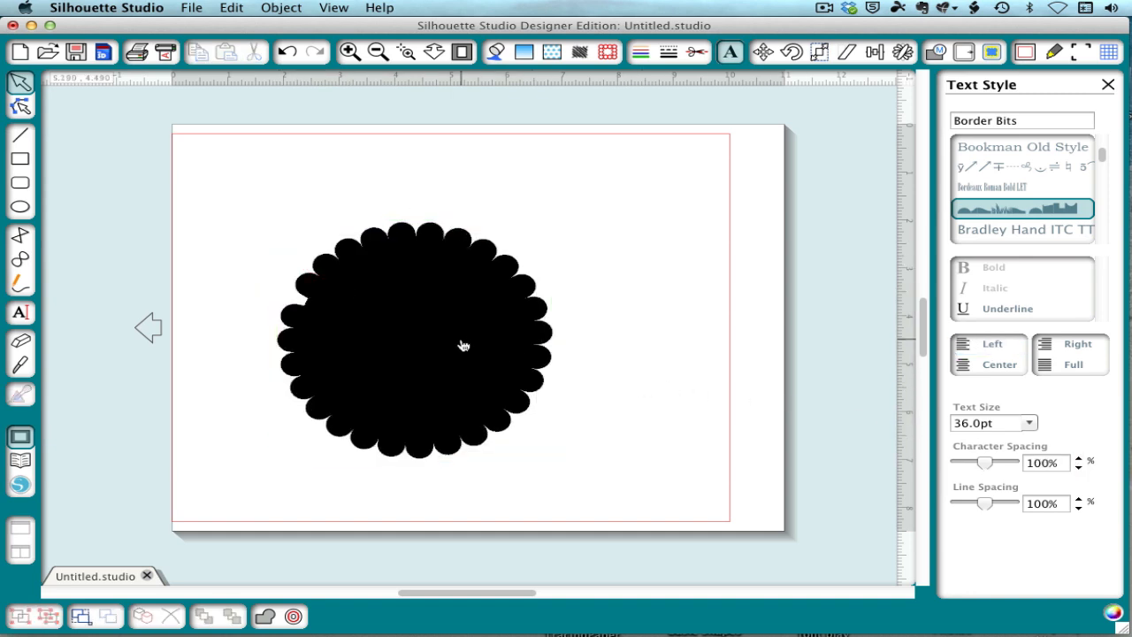
Select the scallops and circle, weld them, and check the cut outline
left_click(460, 345)
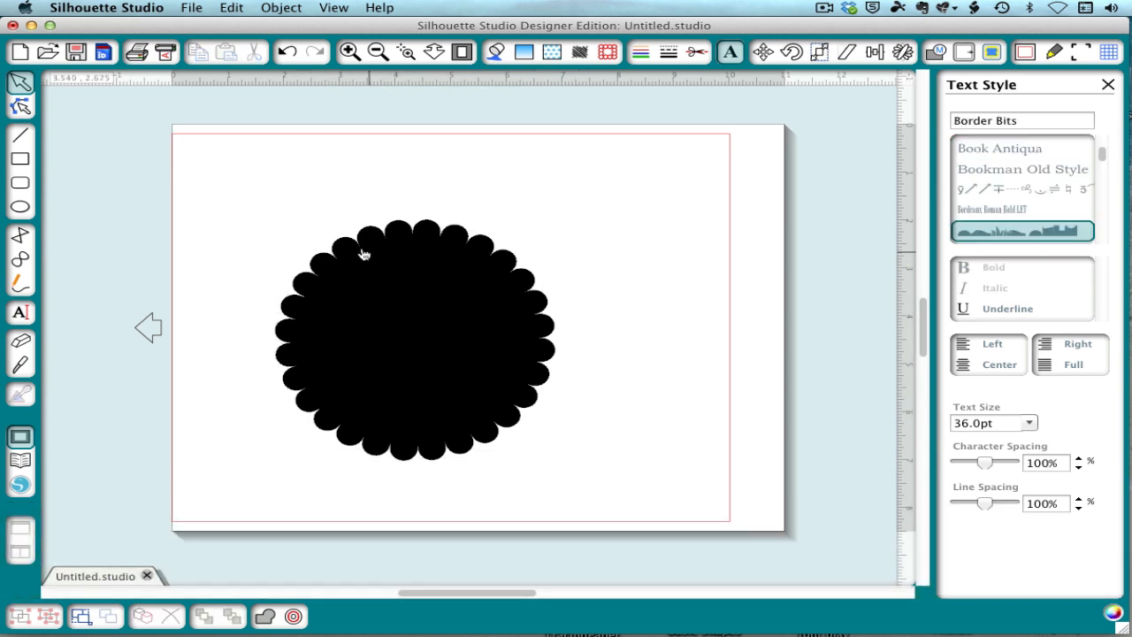
left_click(411, 340)
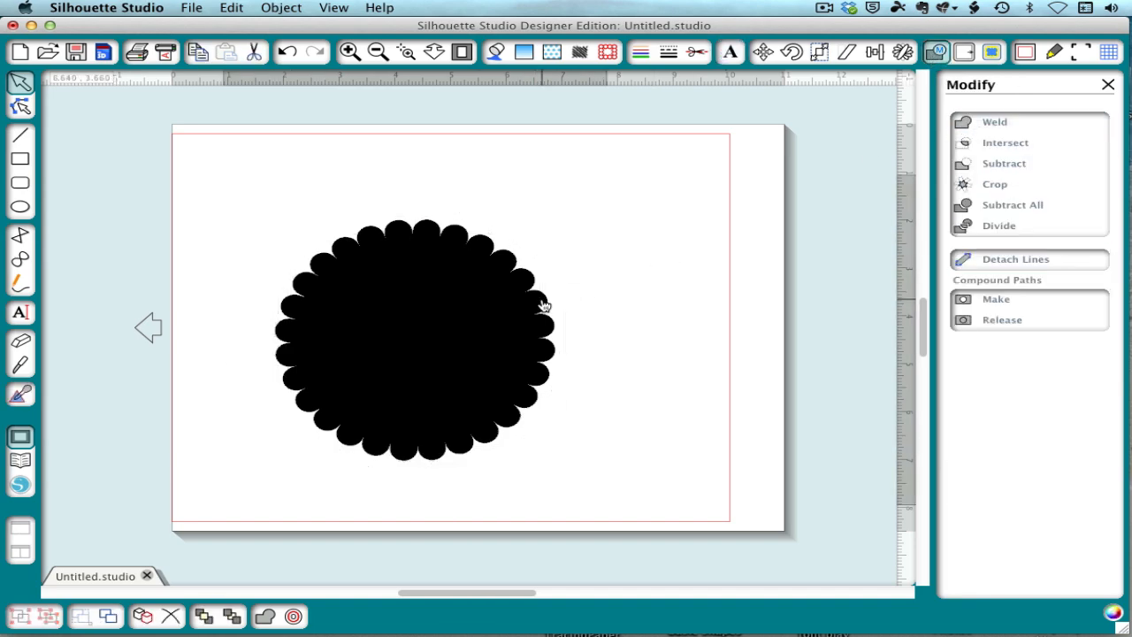
left_click(697, 52)
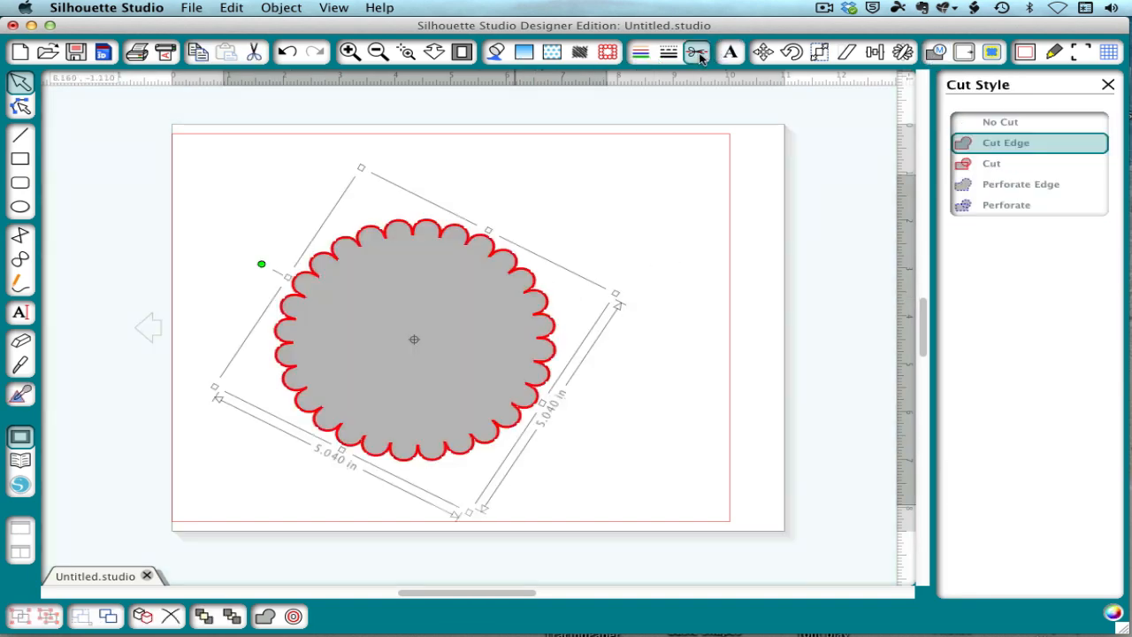
mouse_move(698, 52)
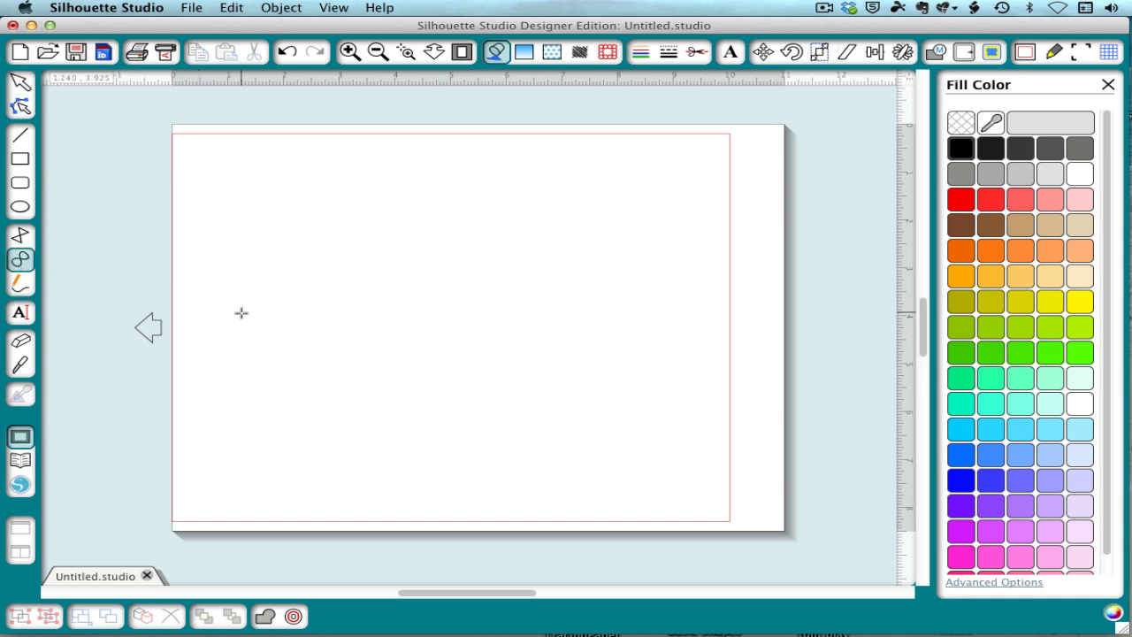
Draw a wavy curve and attach a row of six Border Bits hearts to it
left_click_drag(210, 315, 575, 316)
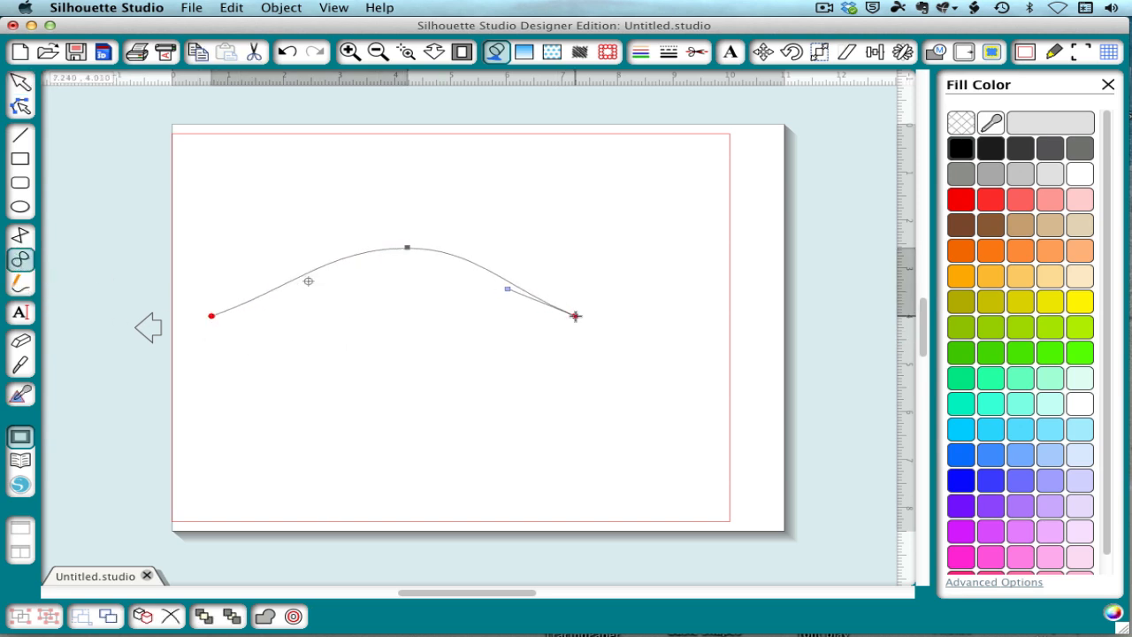
left_click_drag(574, 315, 698, 260)
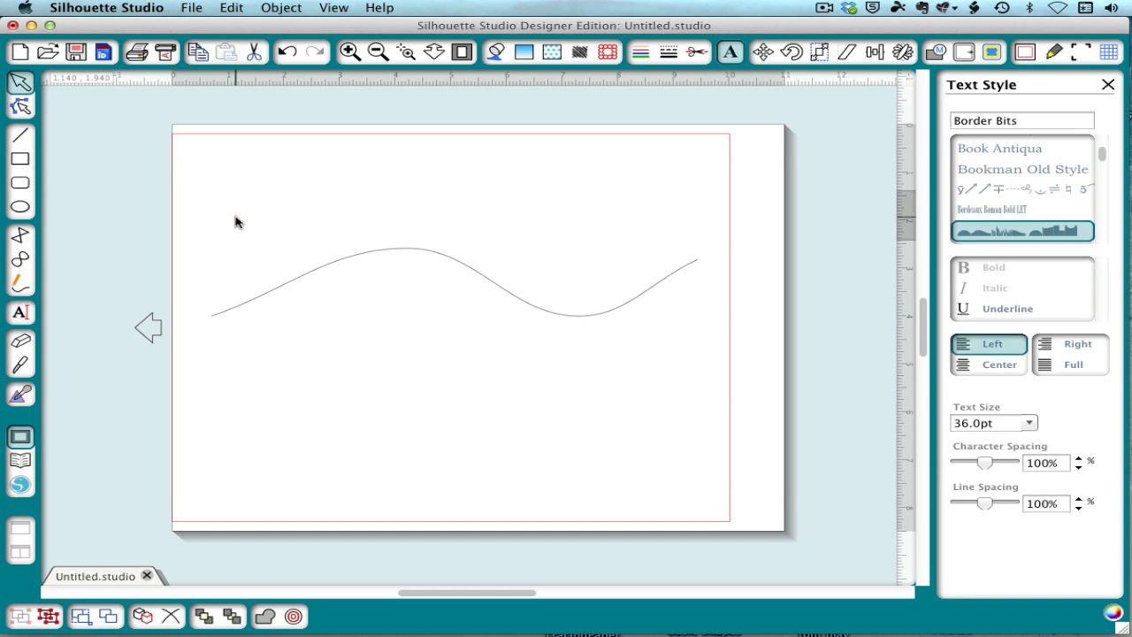
type("♥♥♥♥♥♥♥♥♥♥♥♥♥♥♥♥♥♥")
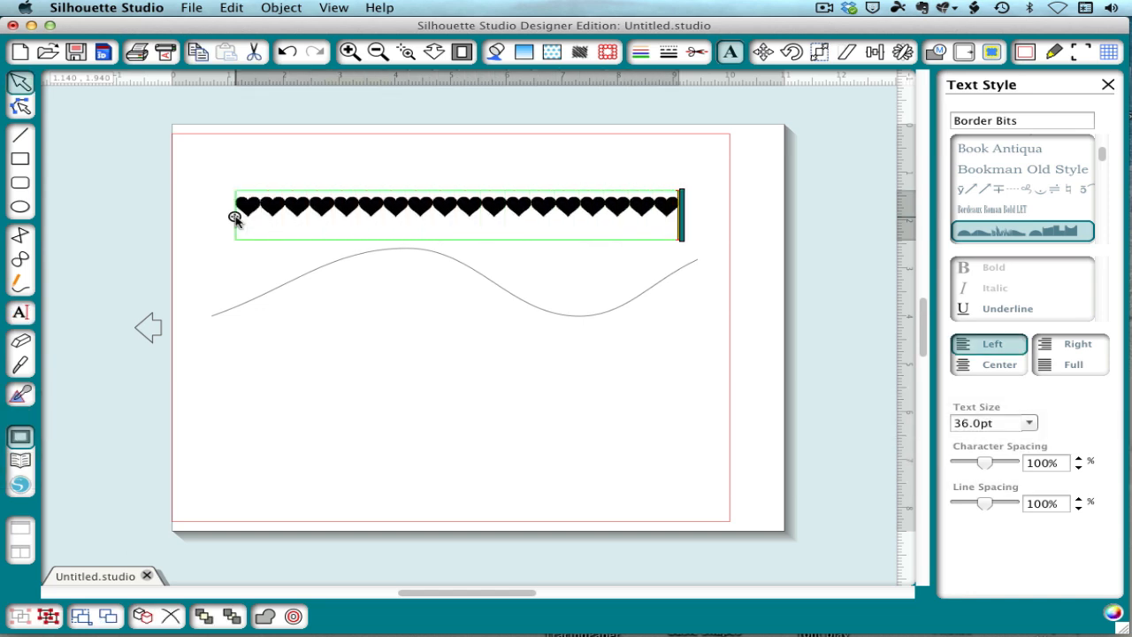
left_click_drag(455, 217, 455, 287)
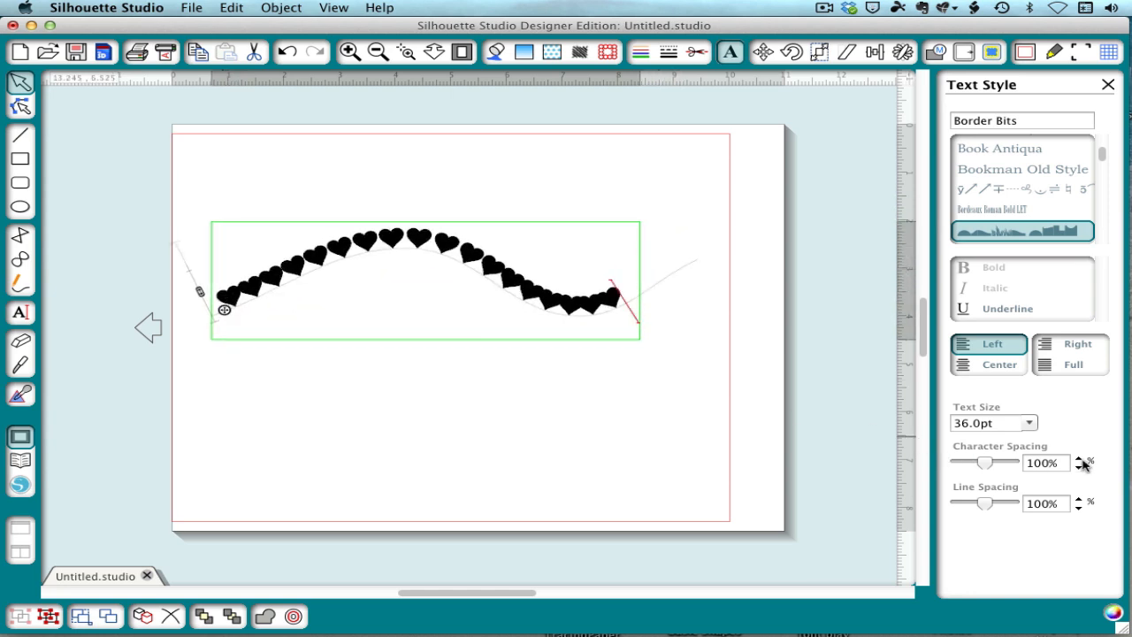
Raise the hearts' spacing to 150% and set their text size to 24pt
left_click(1078, 459)
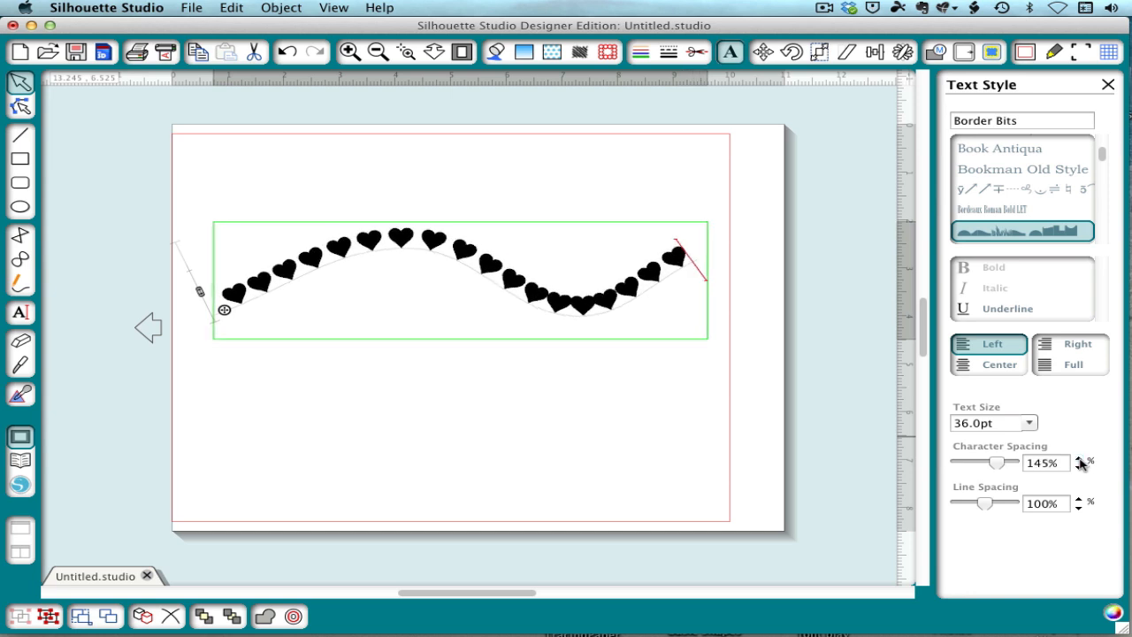
left_click(1077, 458)
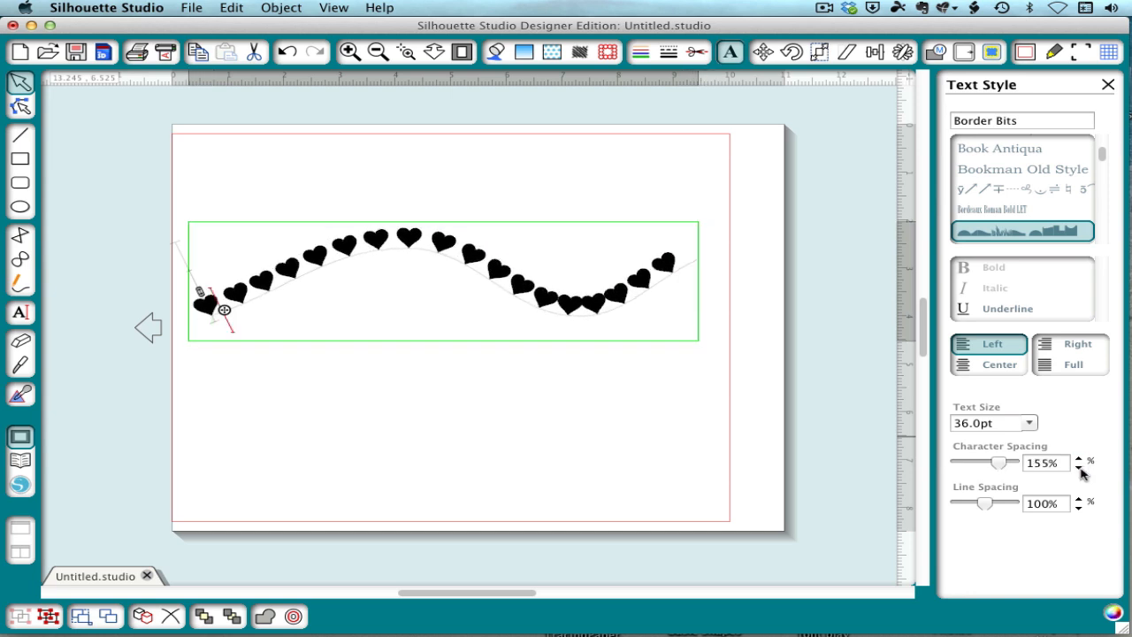
left_click(1027, 421)
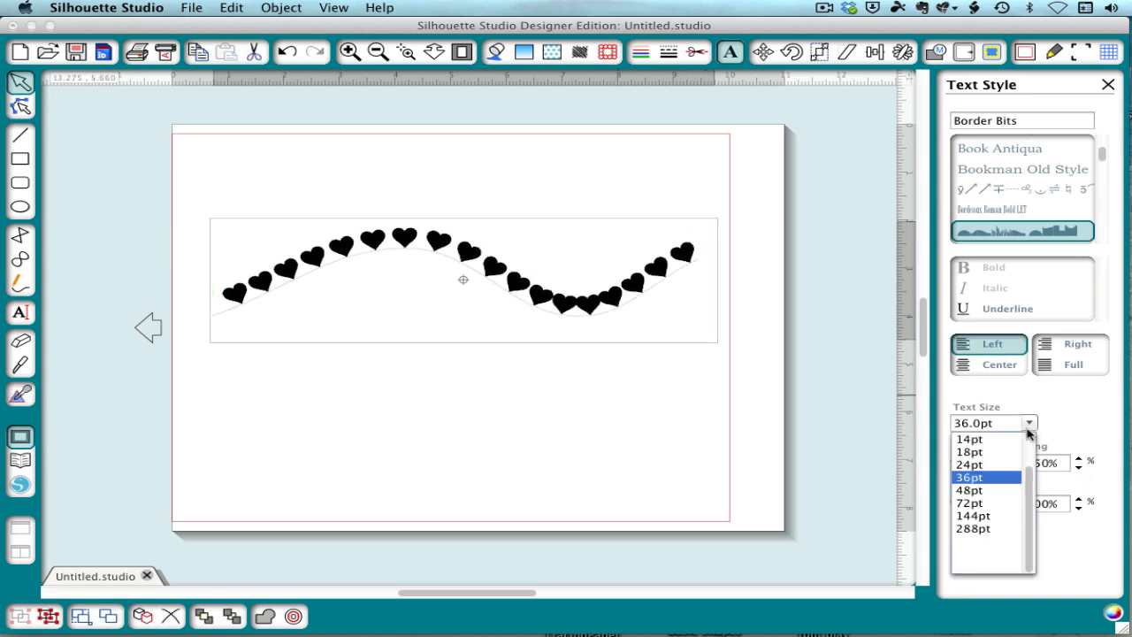
left_click(969, 451)
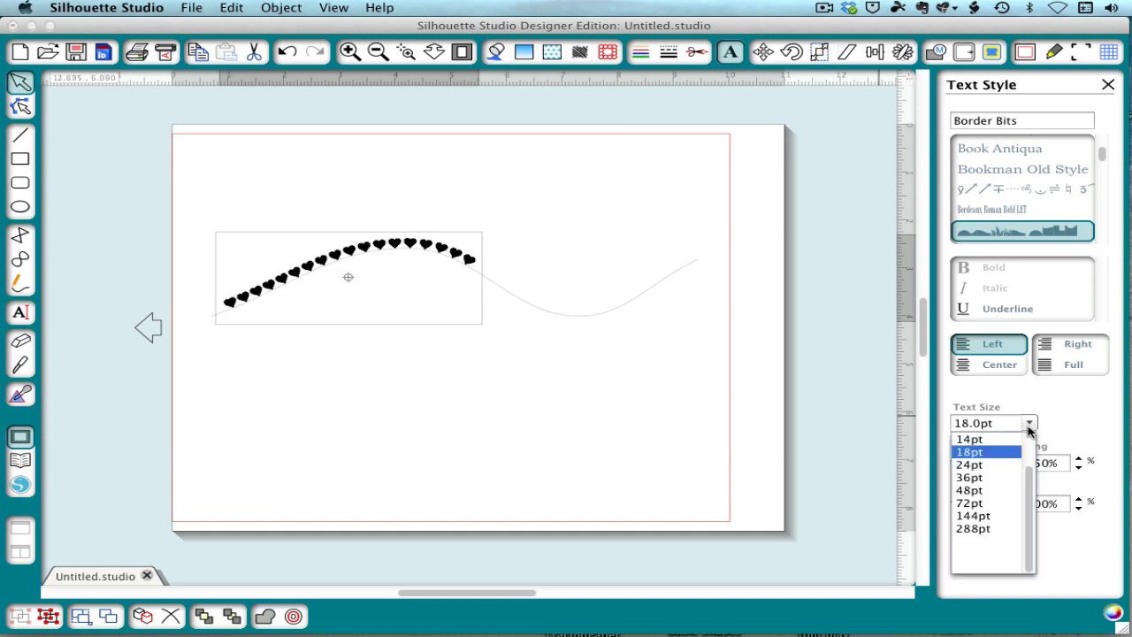
left_click(970, 464)
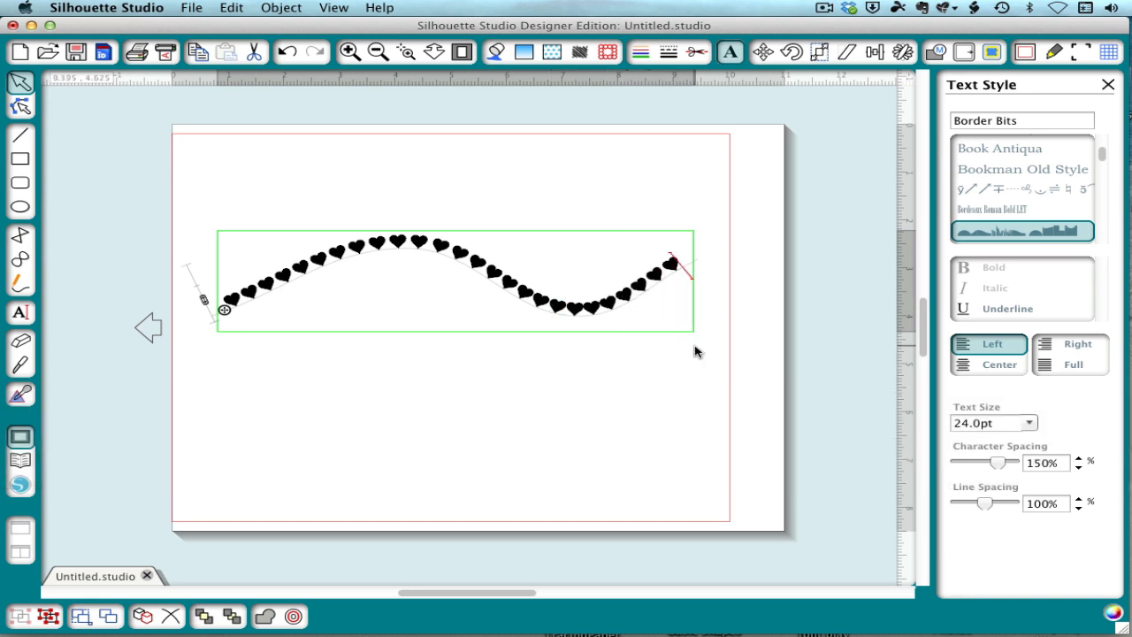
Widen the spacing between the hearts and start editing the wavy text to add stars and dots
left_click(1078, 457)
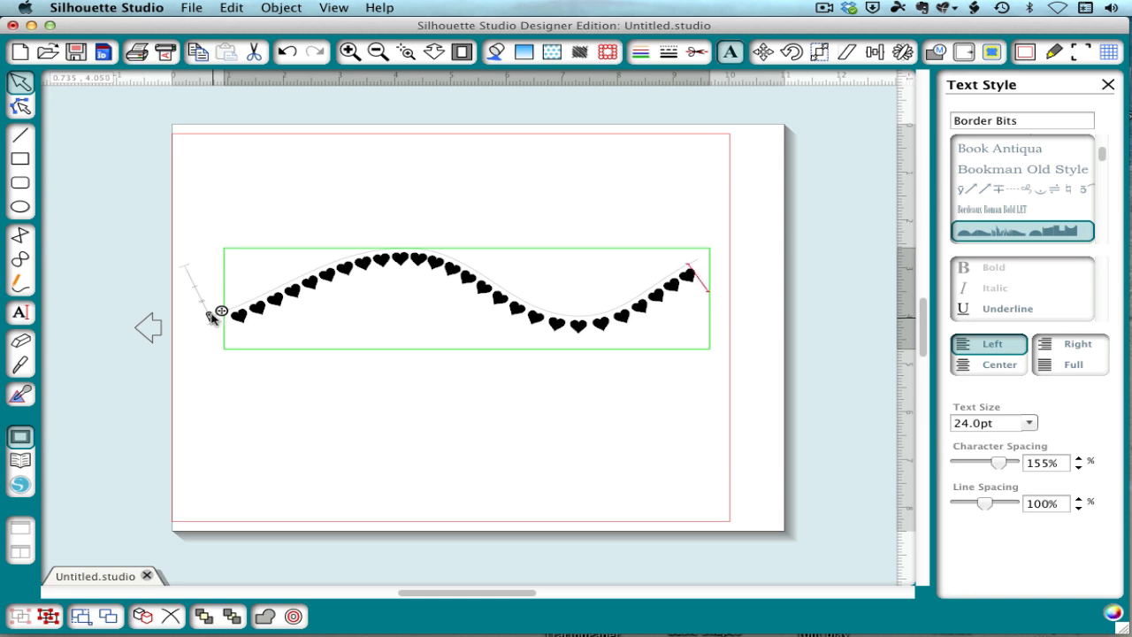
left_click(697, 52)
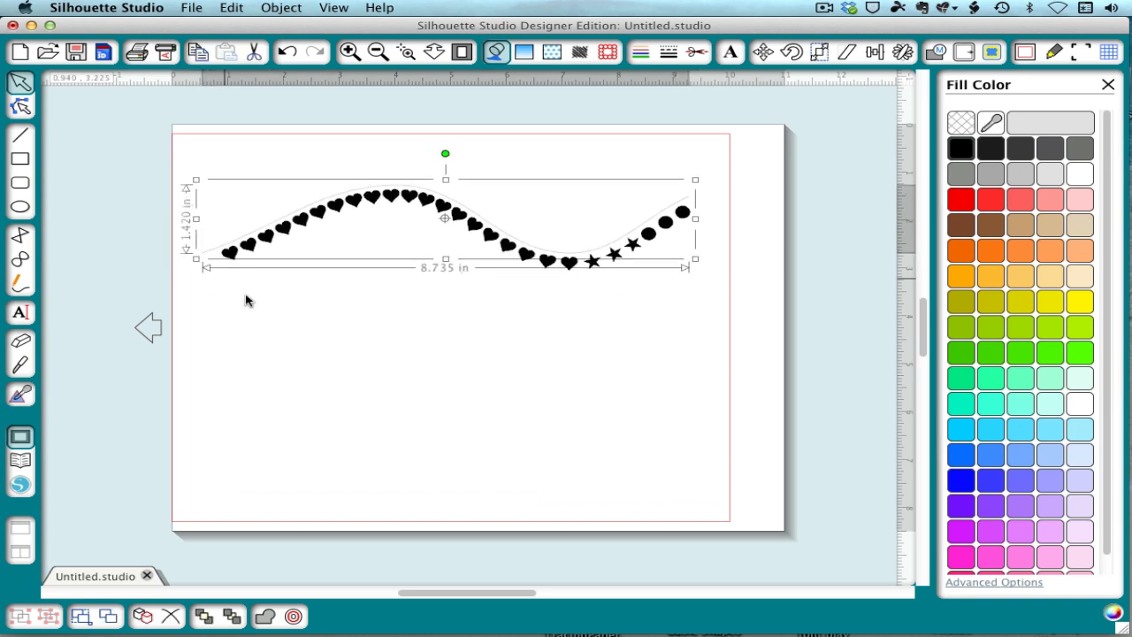
Deselect the wavy row, pick out a single heart, and switch to the Curve tool
left_click(248, 300)
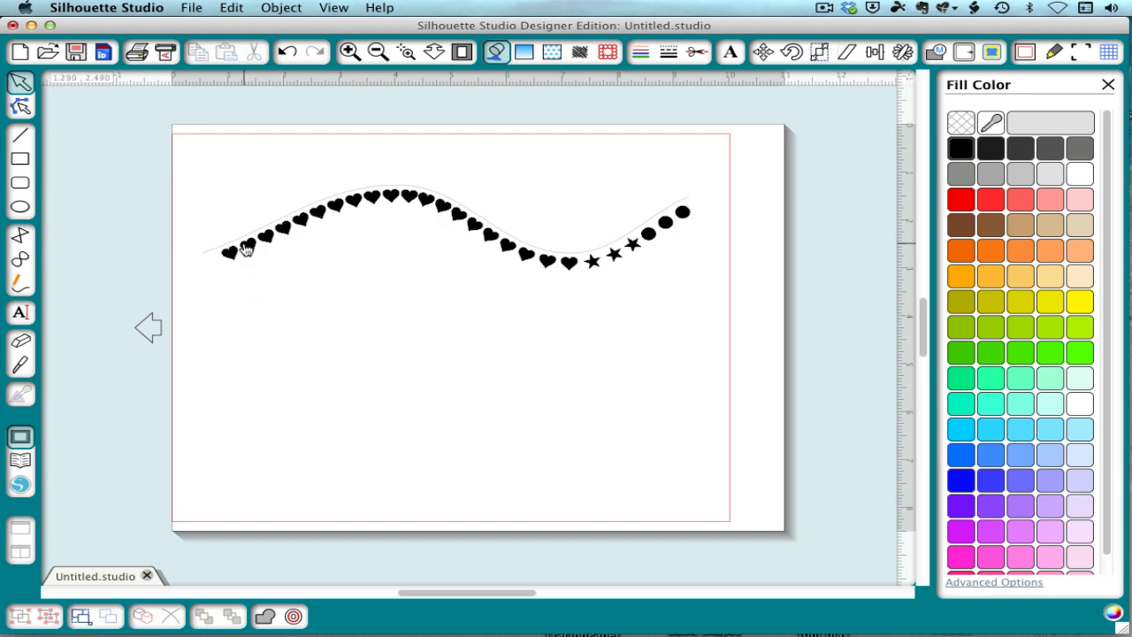
mouse_move(244, 209)
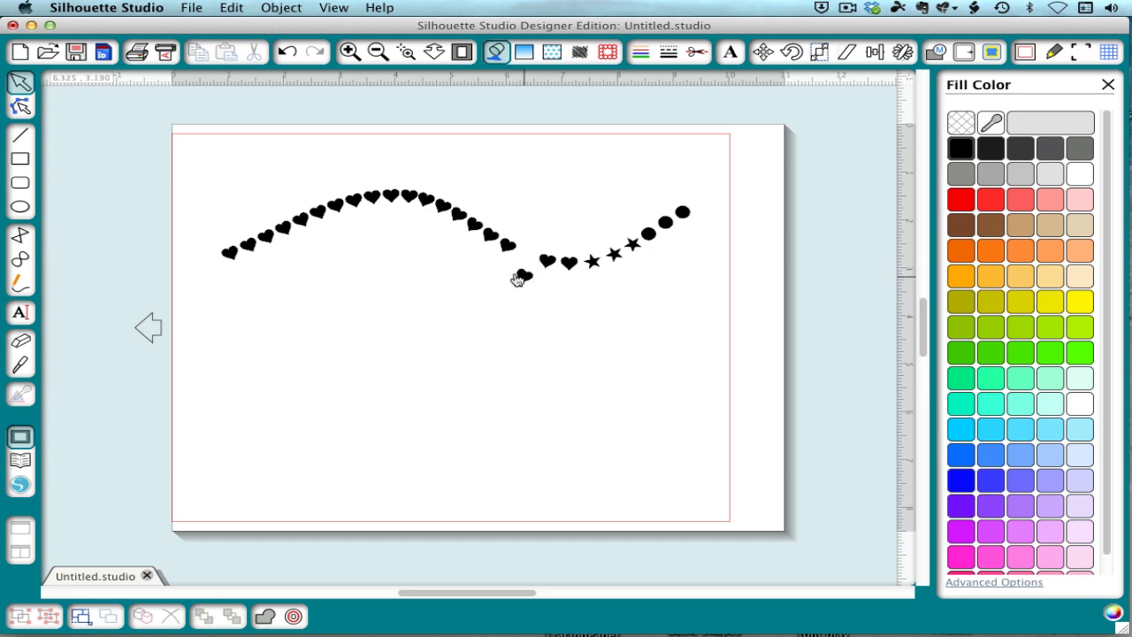
left_click(522, 275)
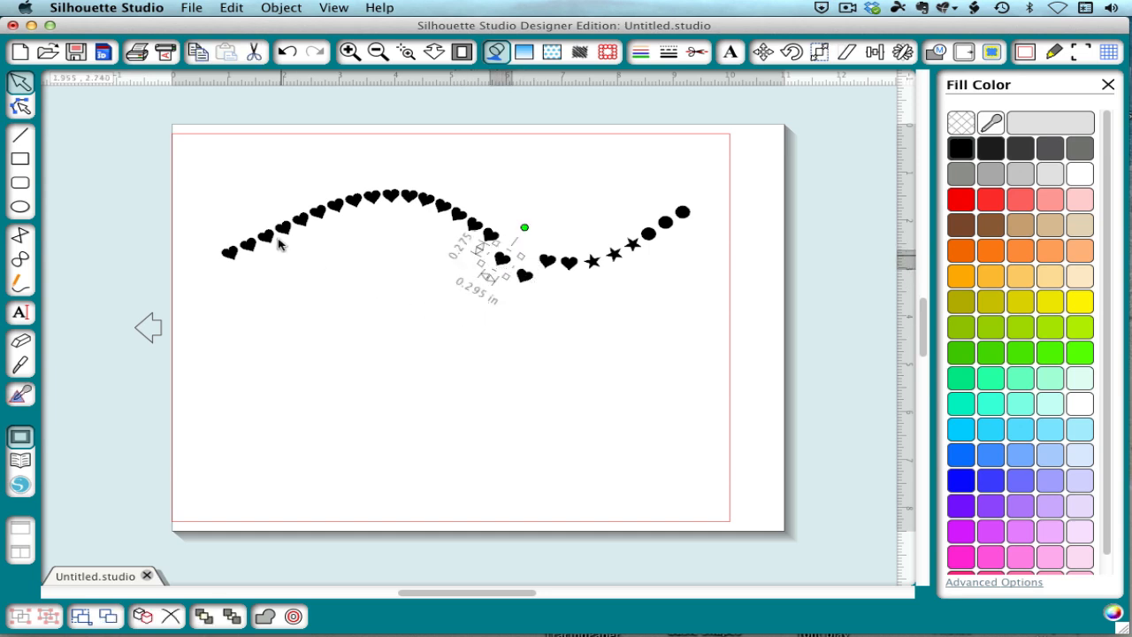
left_click(212, 175)
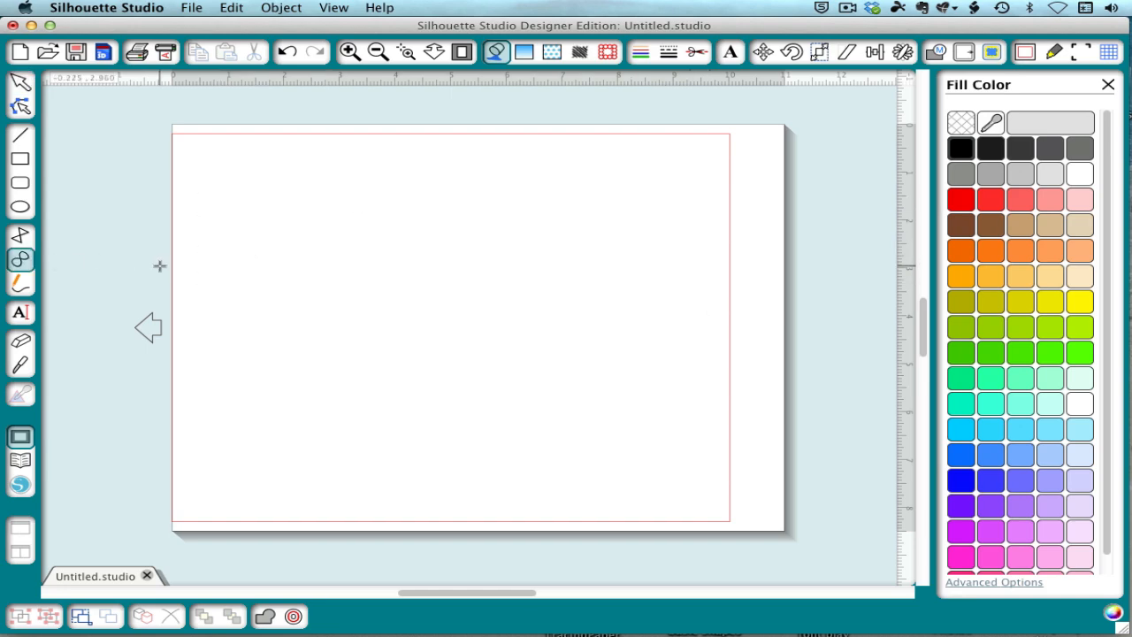
Draw an arc across the top-left corner and type 'xyz' along it as Border Bits flags
left_click_drag(172, 266, 385, 131)
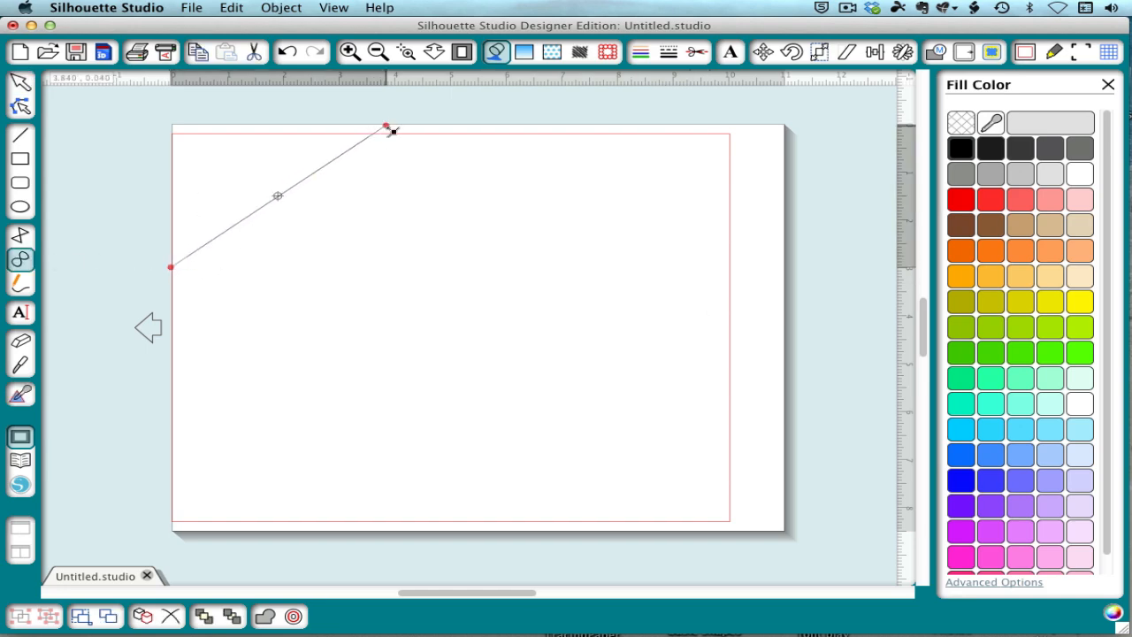
left_click(385, 128)
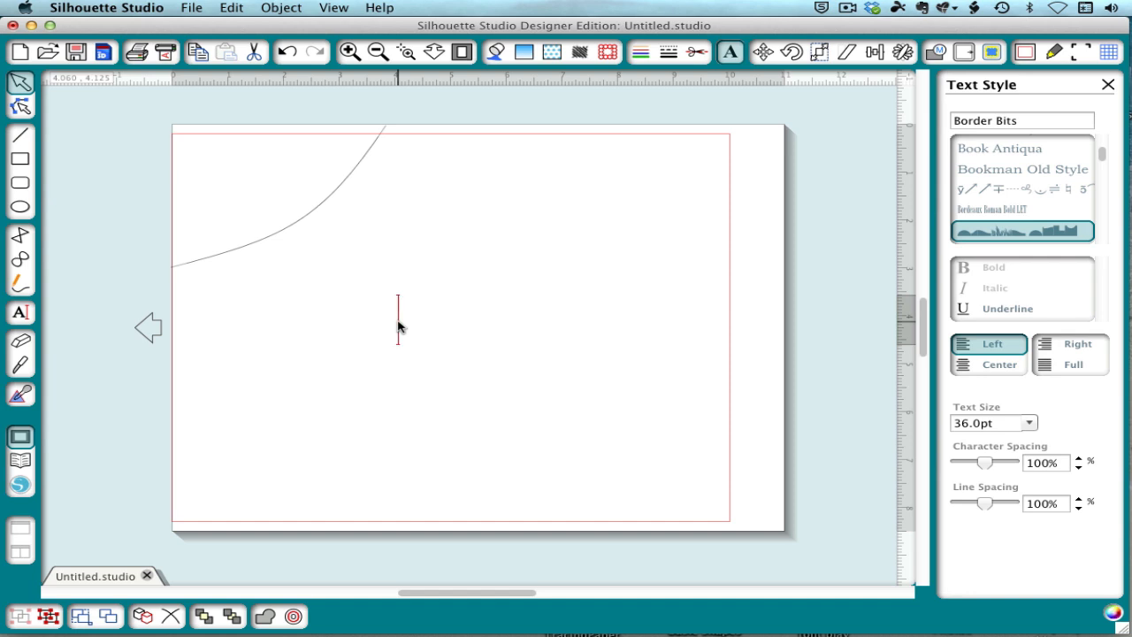
type("xyz")
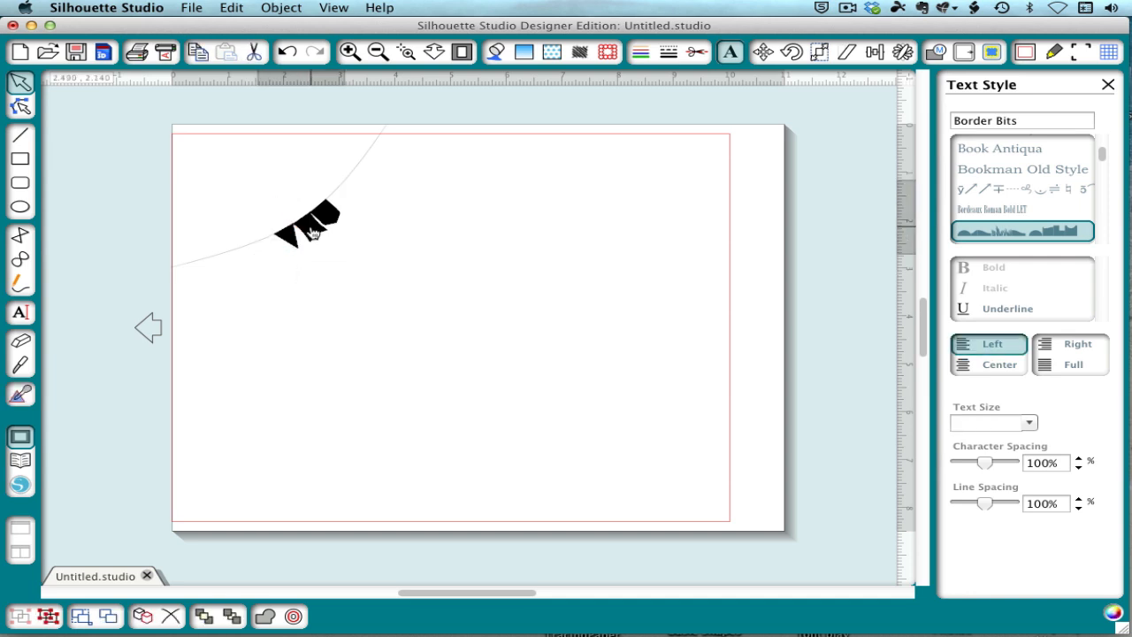
Resize the Border Bits flag text from the size list, trying 48 pt, then 72 pt
left_click(305, 225)
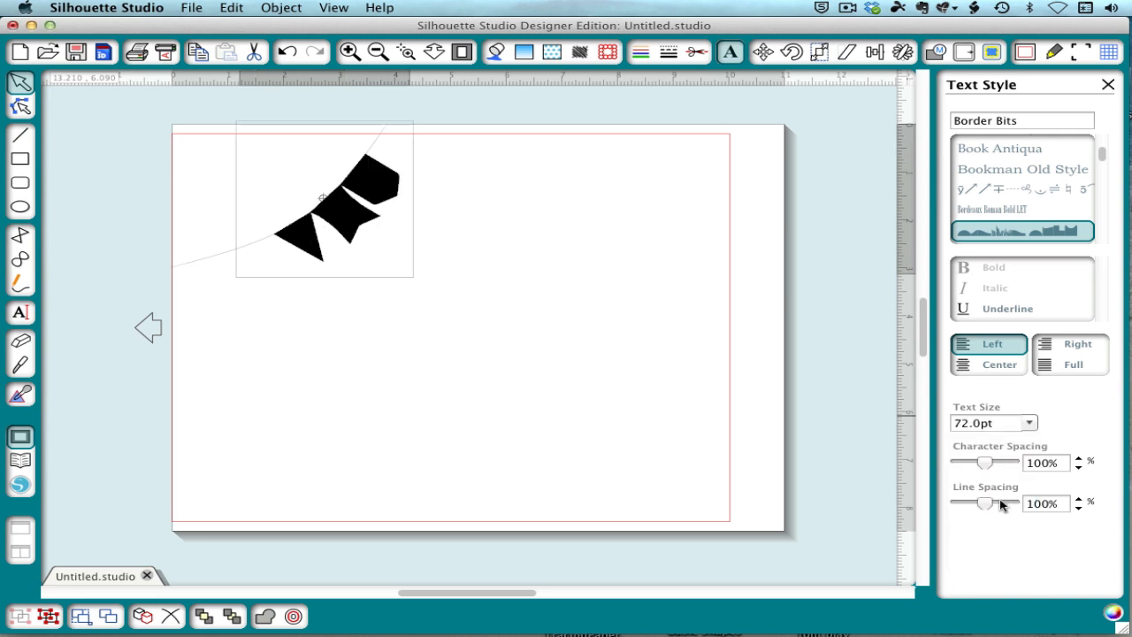
left_click(1027, 422)
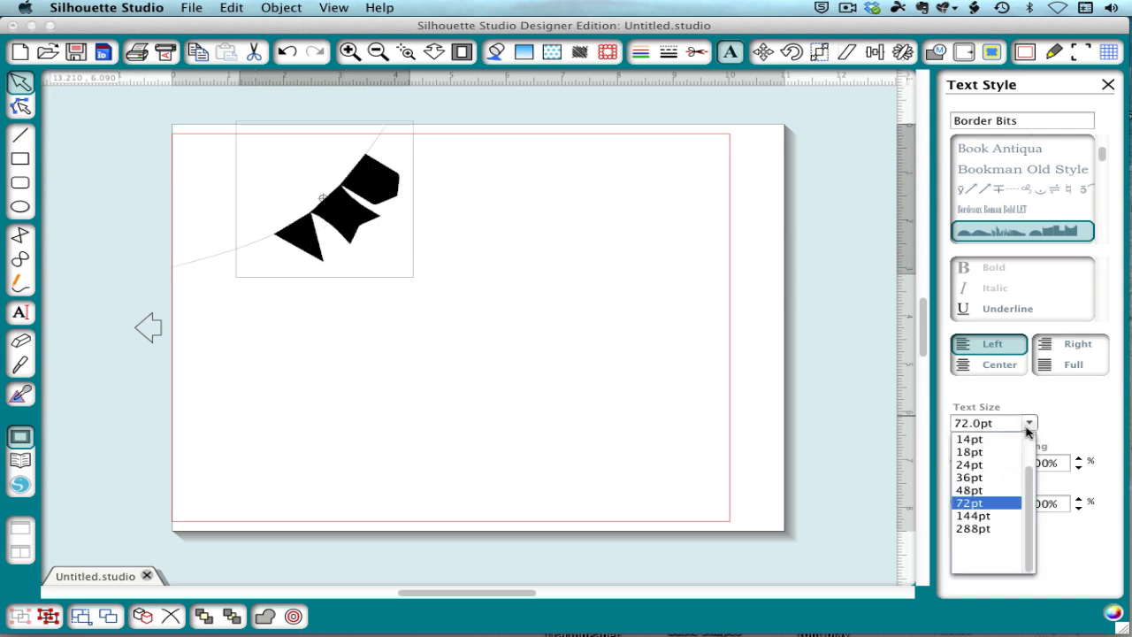
mouse_move(994, 493)
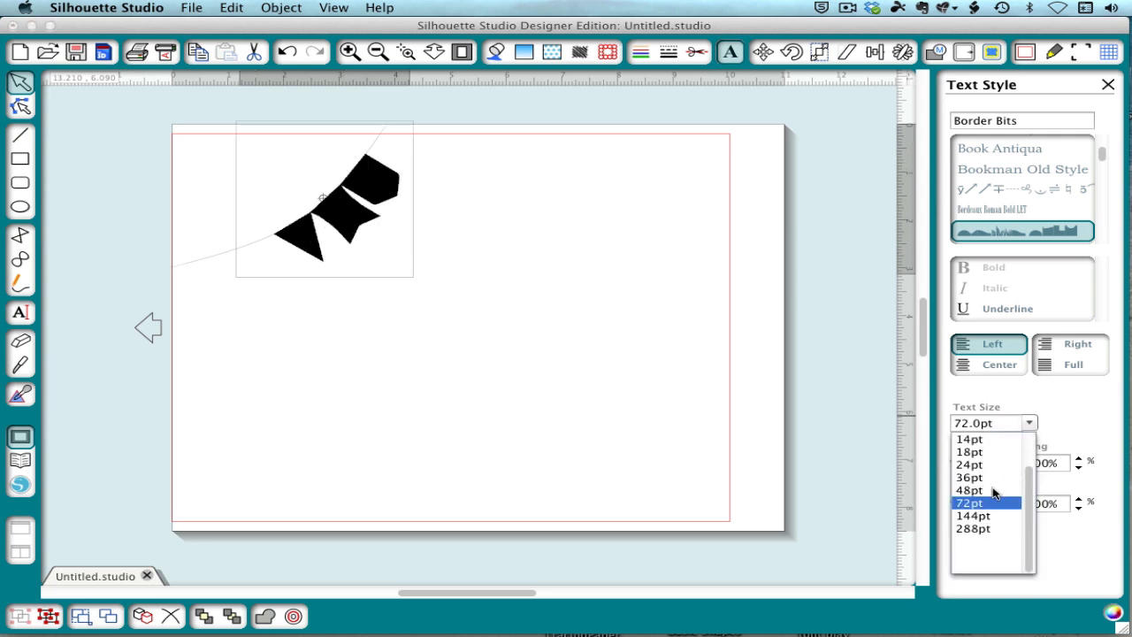
left_click(968, 490)
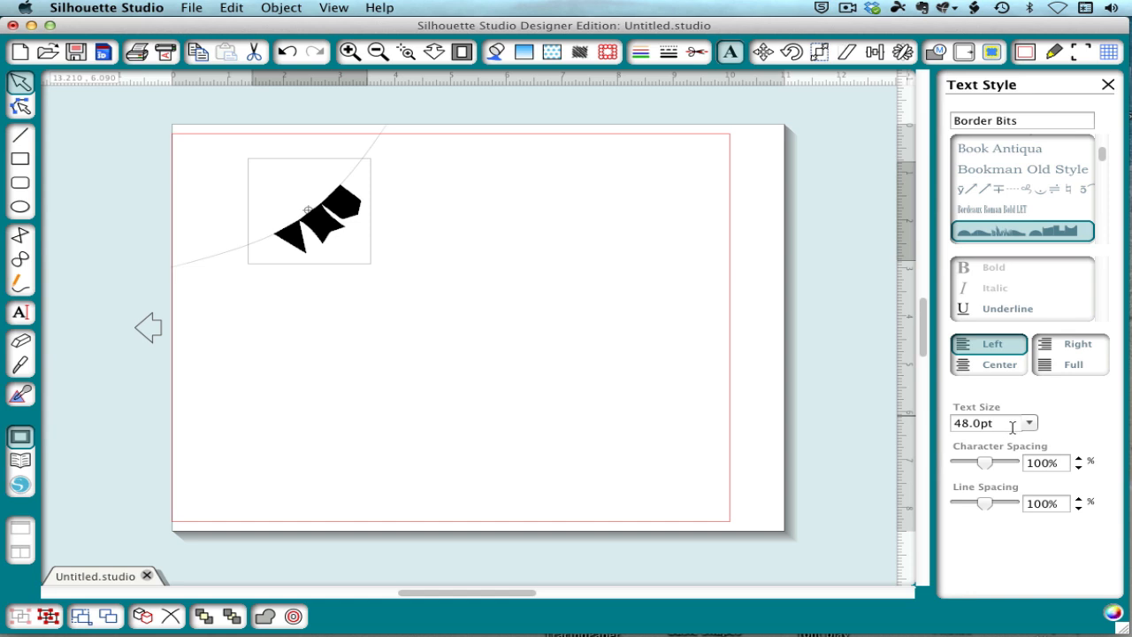
left_click(1028, 422)
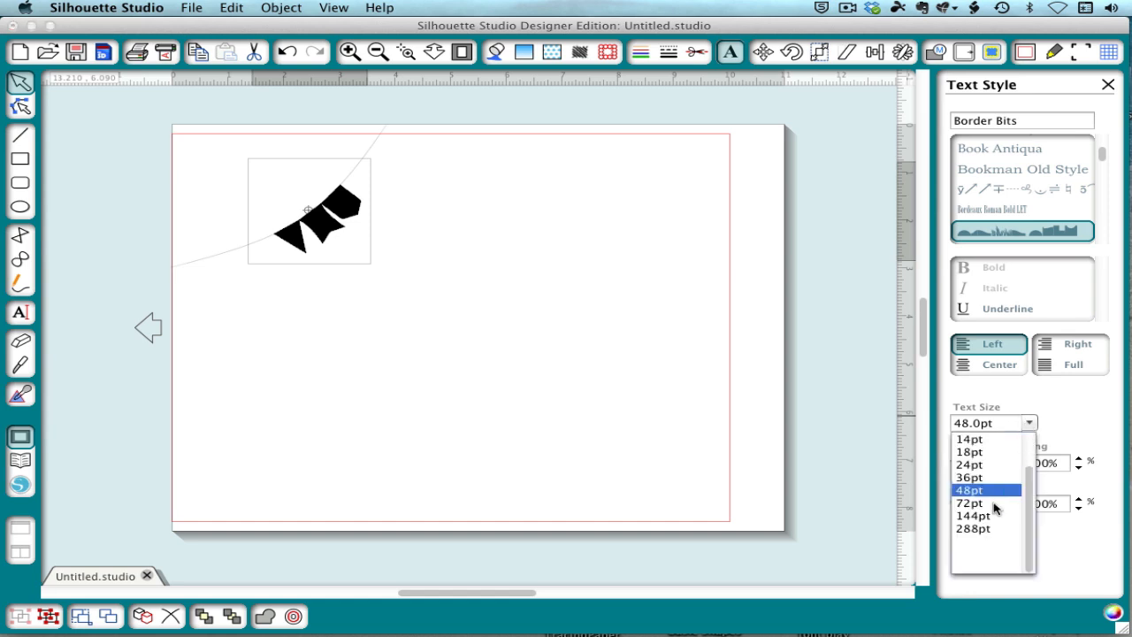
left_click(969, 502)
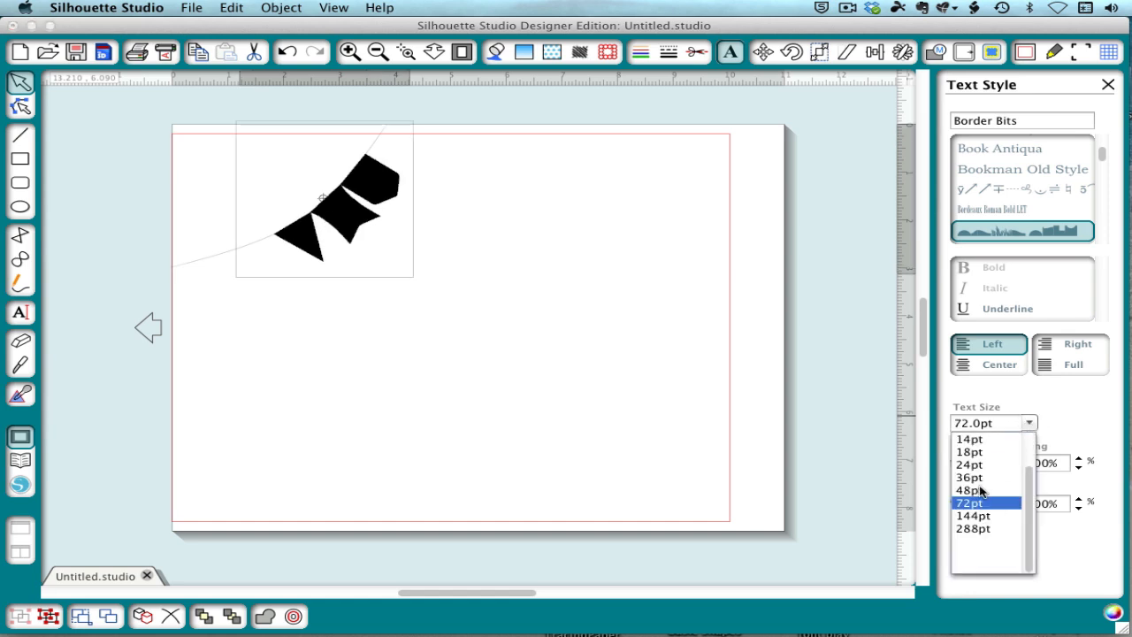
left_click(969, 490)
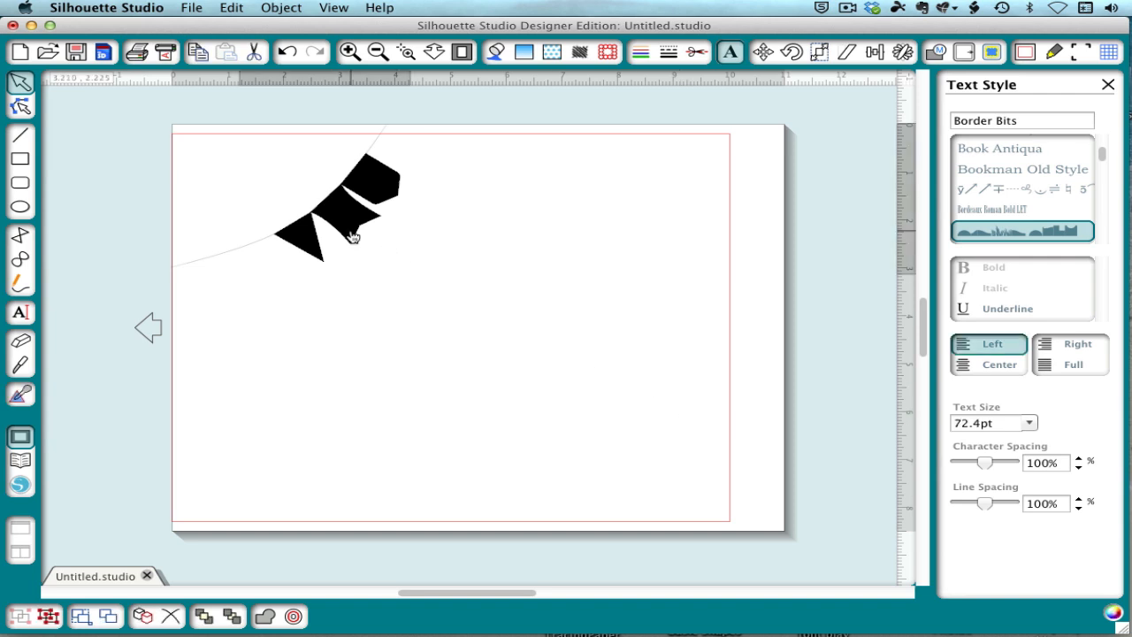
left_click(353, 240)
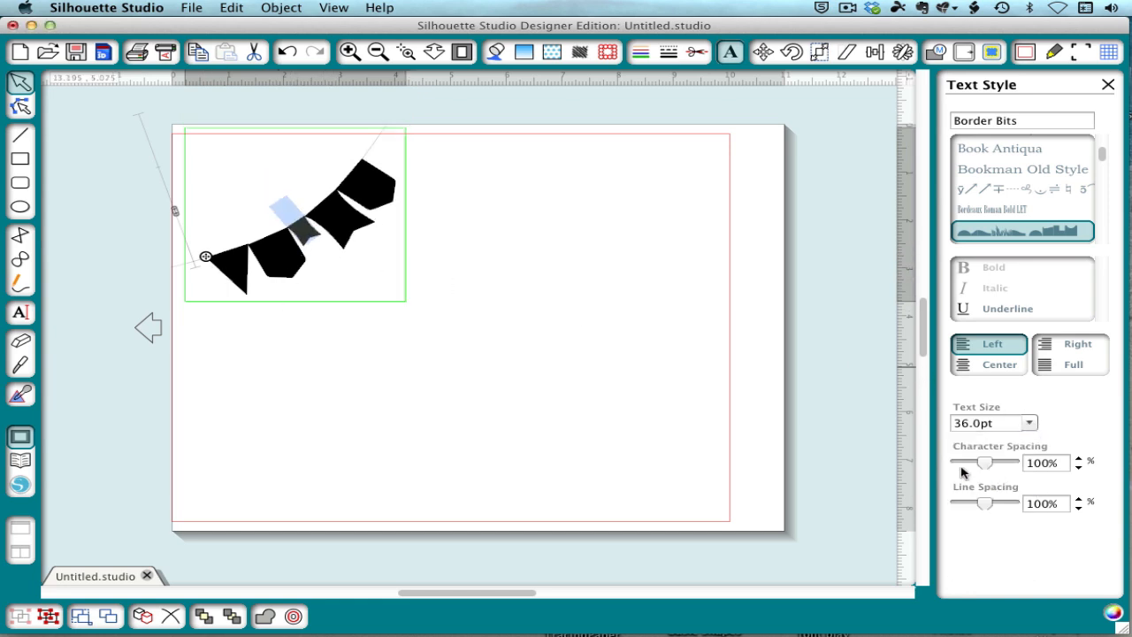
mouse_move(604, 384)
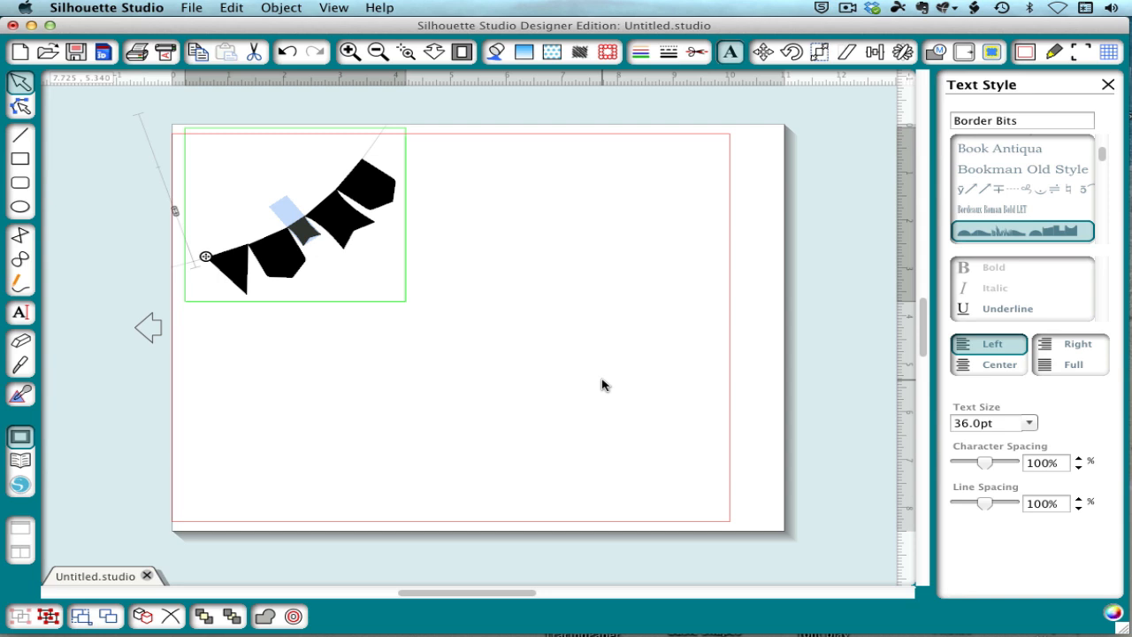